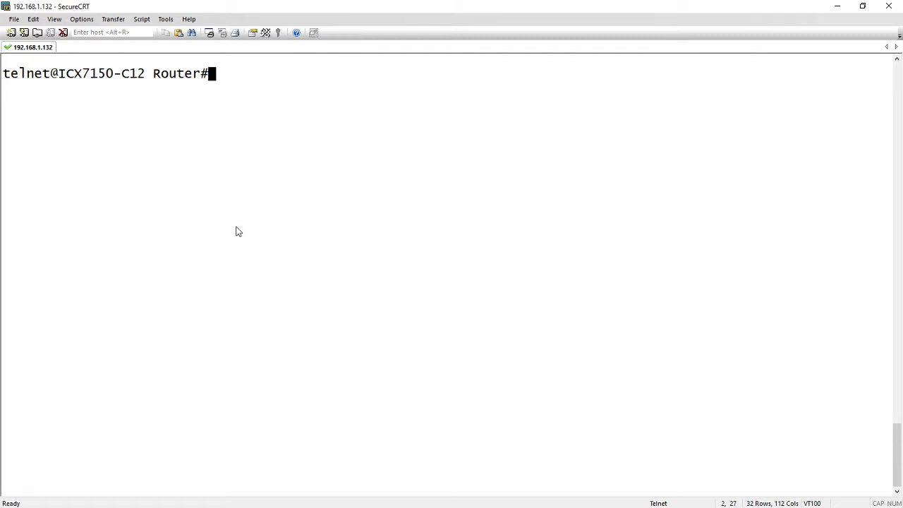
Run 'show flash' to display primary 08.0.80T213, secondary 08.0.61cT213 and free flash space.
{"action": "type", "text": "show flas"}
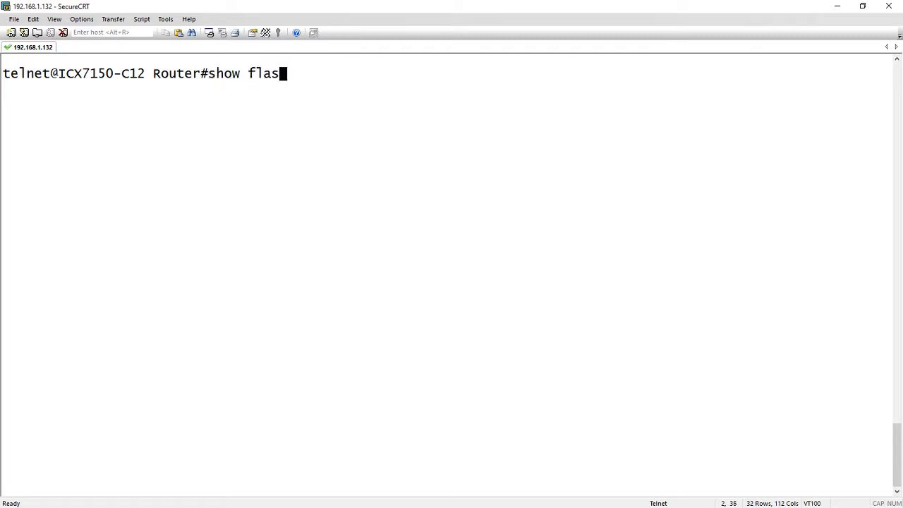
{"action": "key", "text": "Return"}
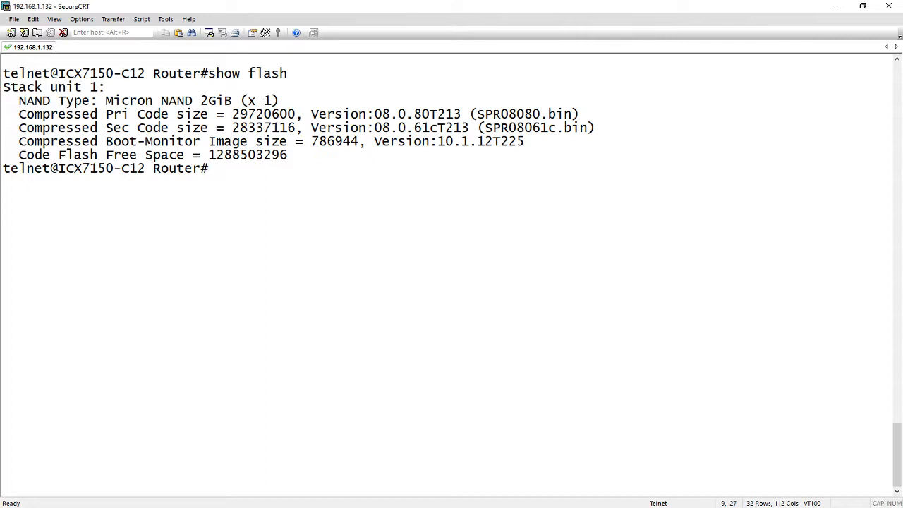
{"action": "mouse_move", "coordinate": [493, 130]}
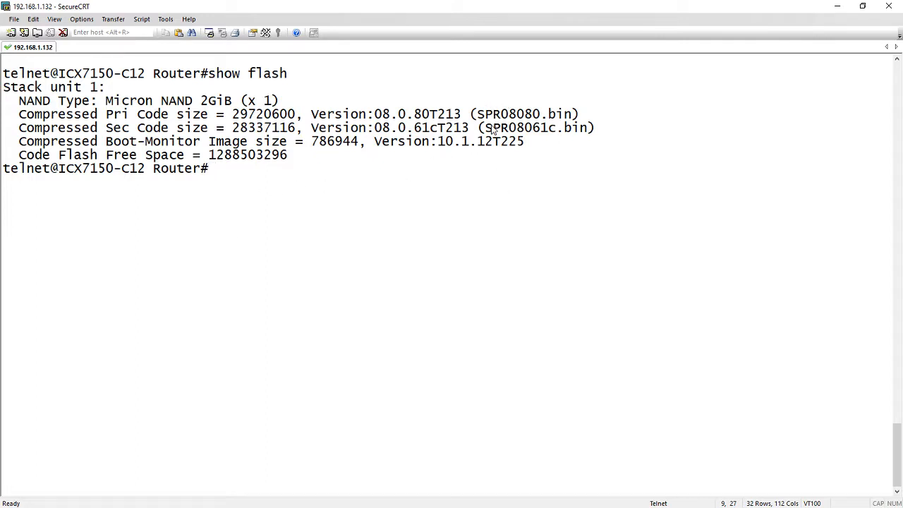
{"action": "mouse_move", "coordinate": [204, 233]}
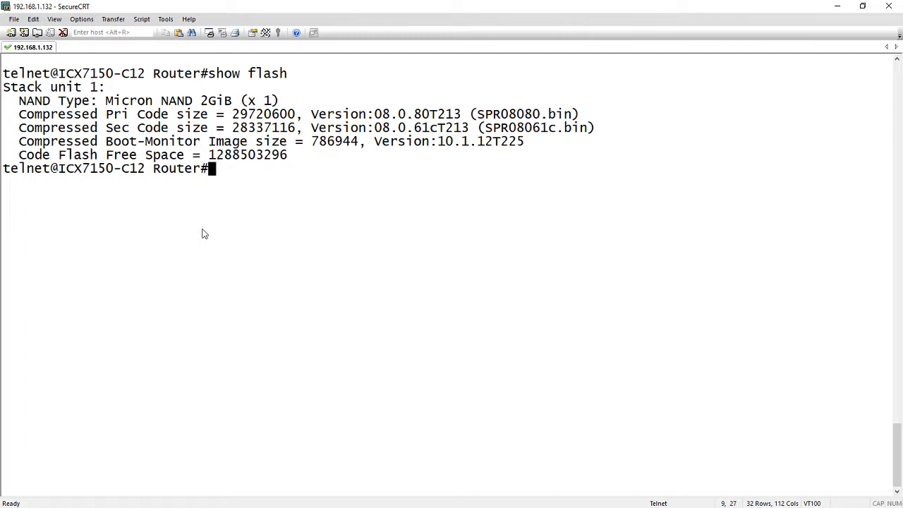
Run 'show dir' to list the 11 flash files including startup-config.txt and startup-config.backup.
{"action": "type", "text": "show dir"}
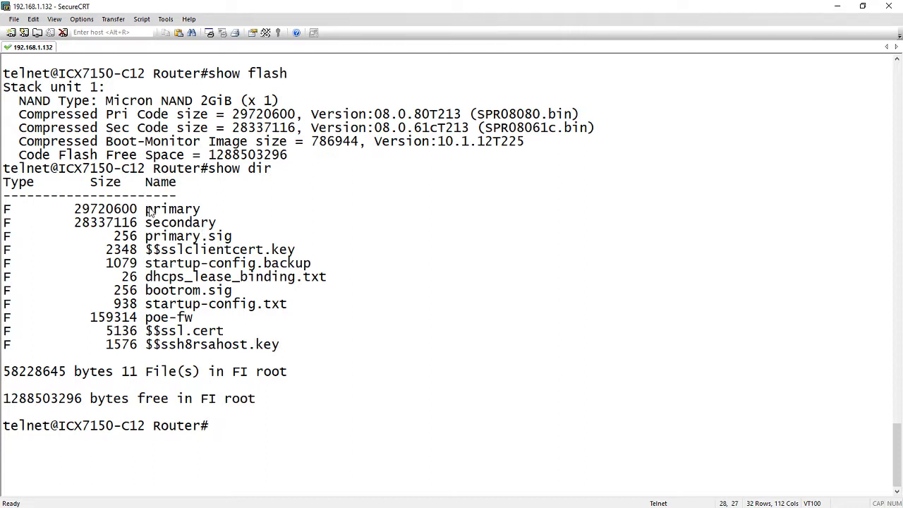
{"action": "mouse_move", "coordinate": [203, 237]}
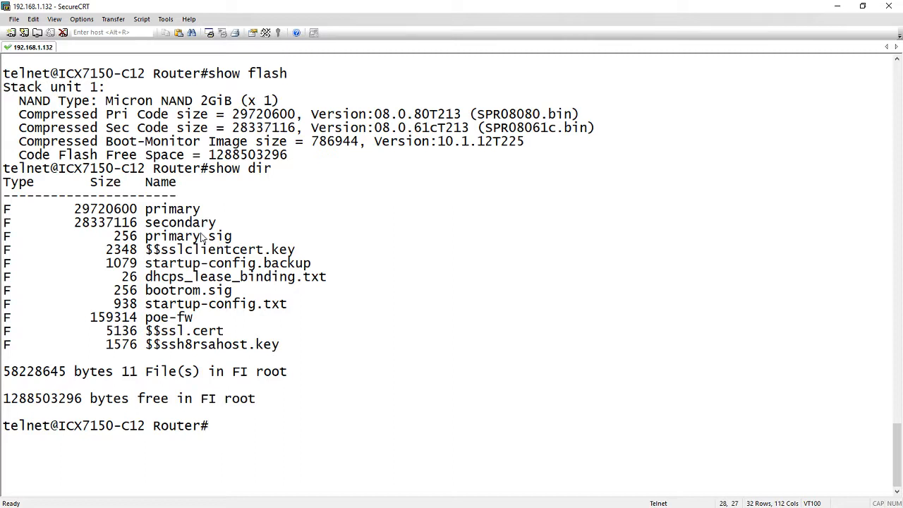
{"action": "mouse_move", "coordinate": [243, 245]}
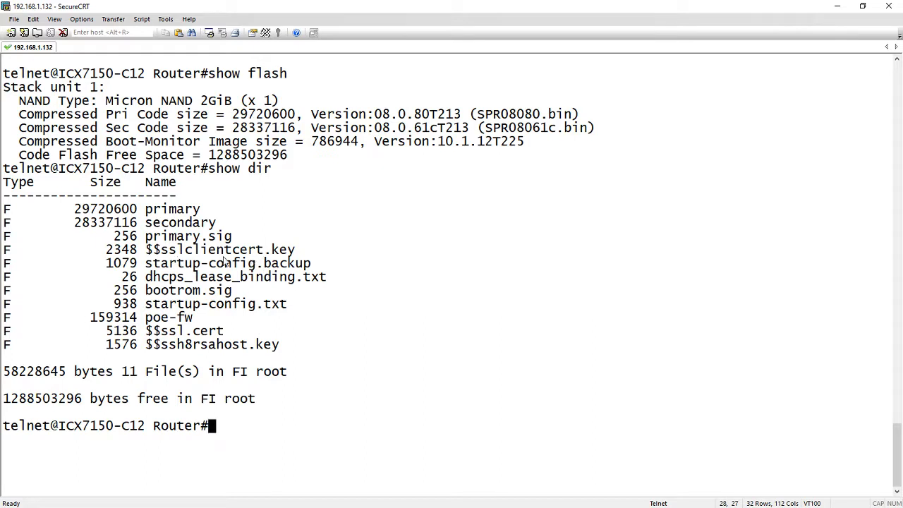
{"action": "mouse_move", "coordinate": [225, 277]}
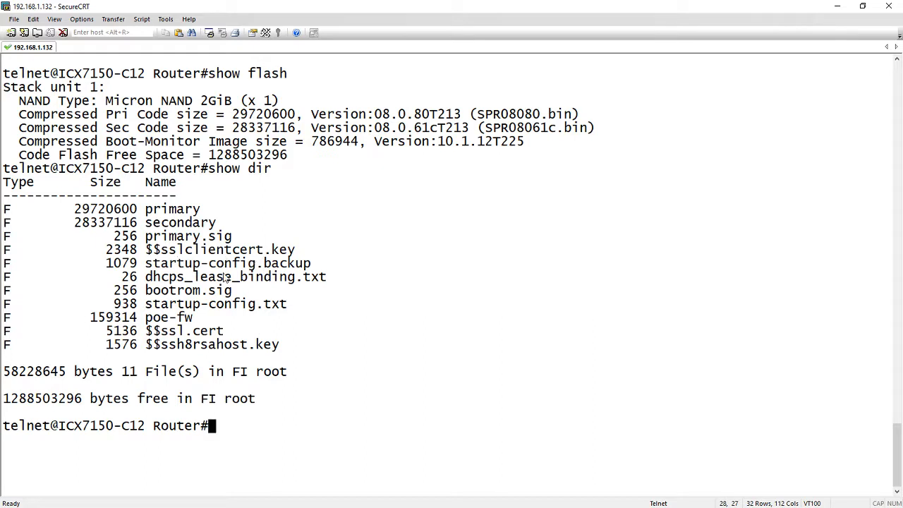
{"action": "mouse_move", "coordinate": [240, 312]}
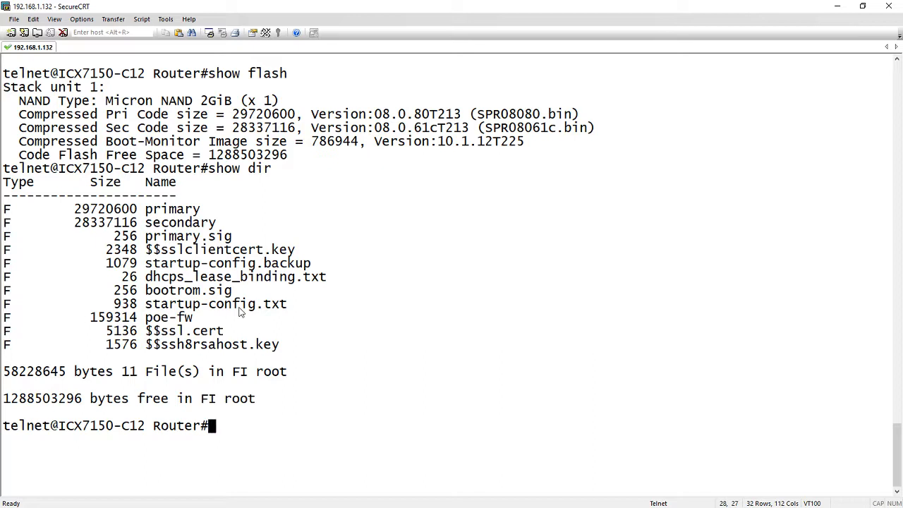
{"action": "mouse_move", "coordinate": [284, 310]}
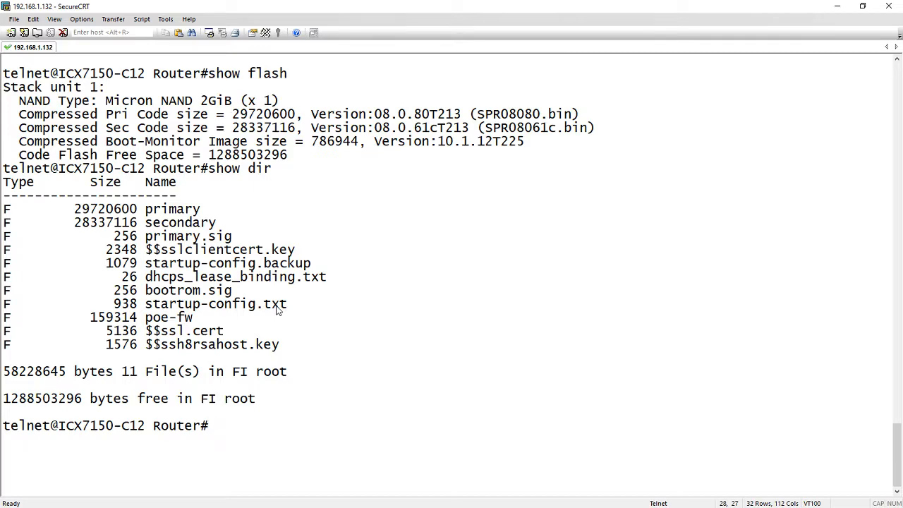
Run 'show files' to repeat the 11-file flash listing.
{"action": "type", "text": "show file"}
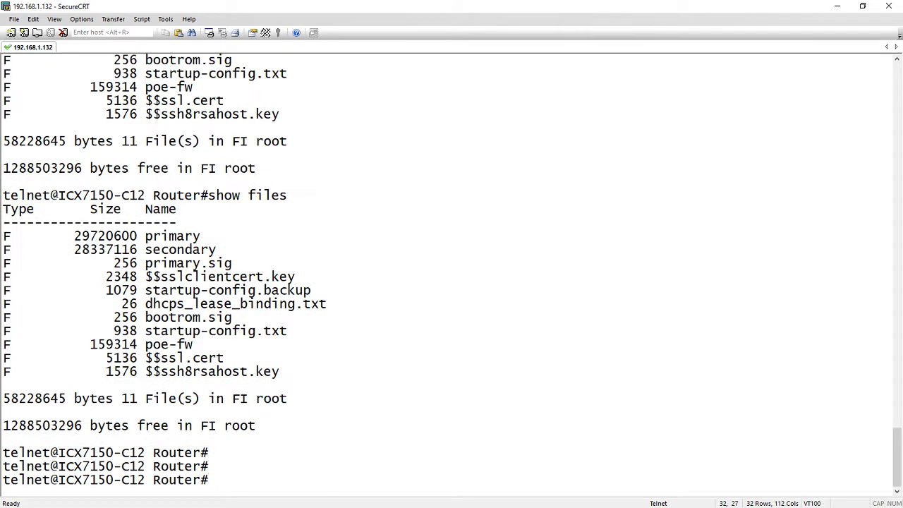
{"action": "type", "text": "sh"}
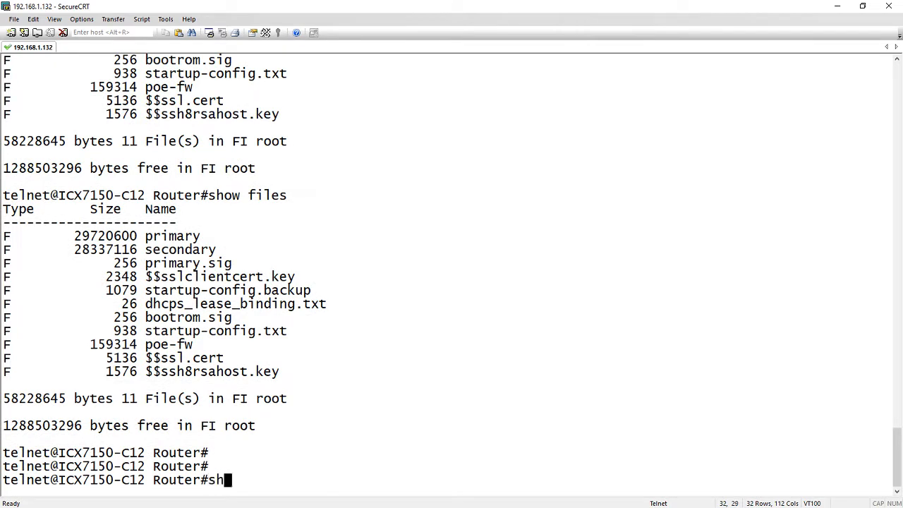
Run 'show dir /' to list root files plus /sys, /logs, /cores, /disk0 and /support folders.
{"action": "type", "text": "ow dir /"}
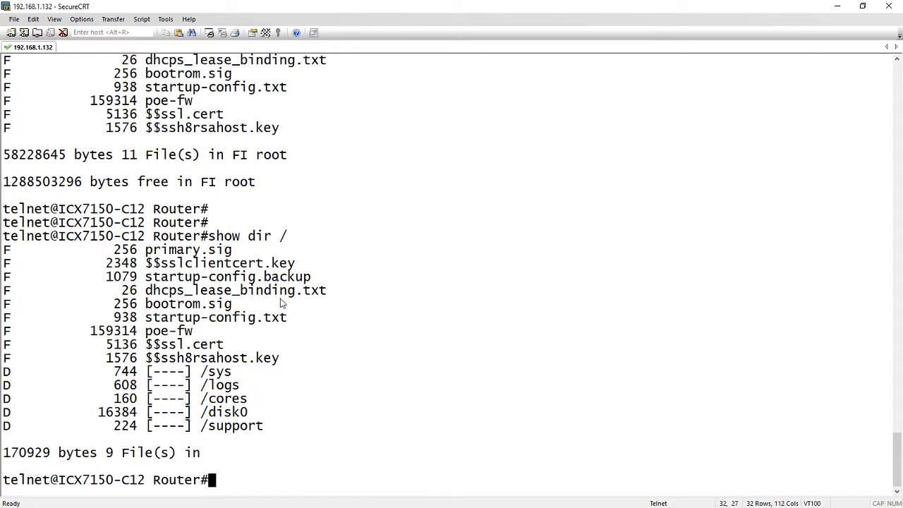
{"action": "mouse_move", "coordinate": [227, 378]}
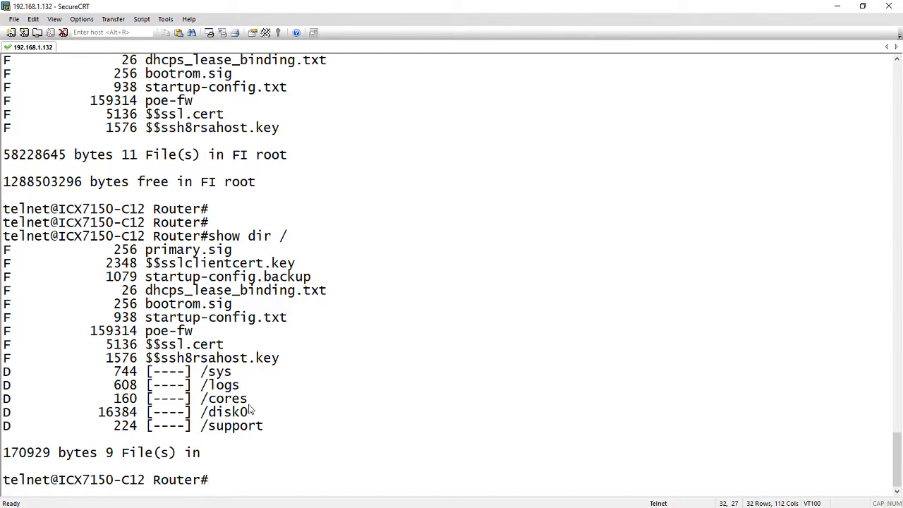
{"action": "mouse_move", "coordinate": [257, 404]}
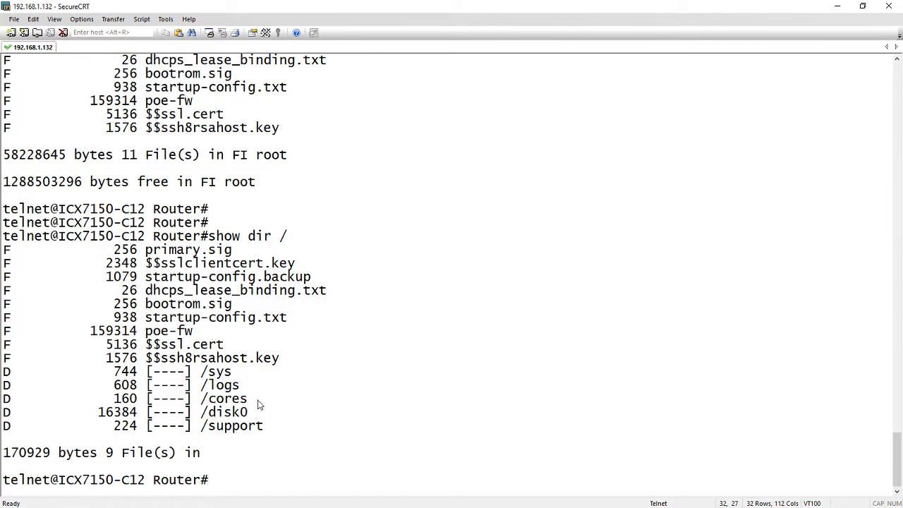
{"action": "mouse_move", "coordinate": [226, 412]}
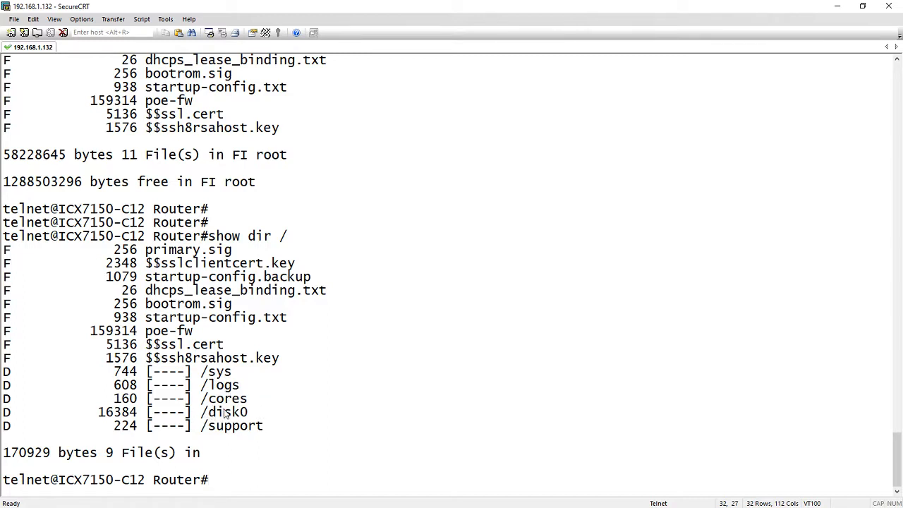
{"action": "mouse_move", "coordinate": [273, 432]}
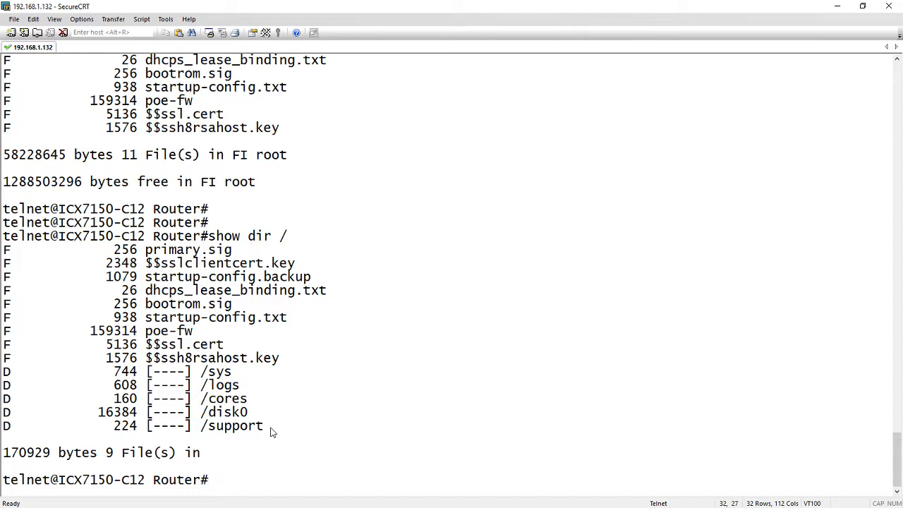
{"action": "mouse_move", "coordinate": [238, 372]}
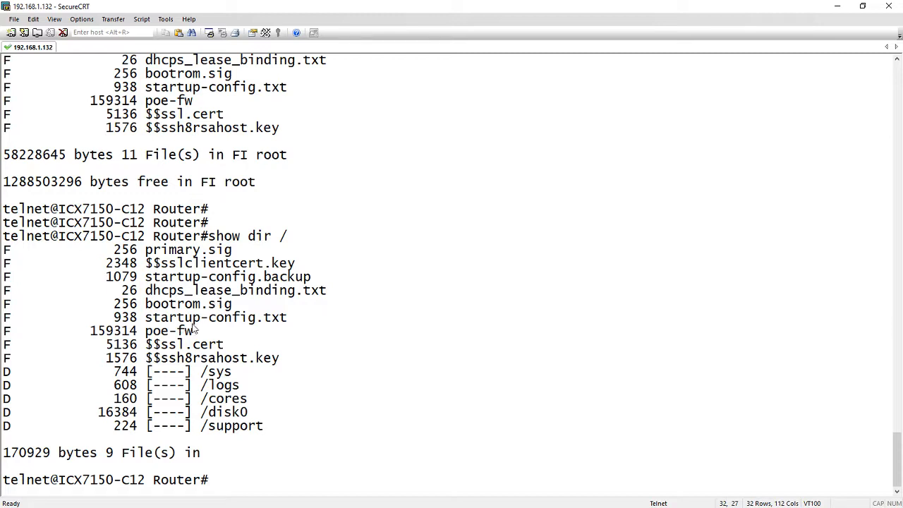
{"action": "mouse_move", "coordinate": [166, 319]}
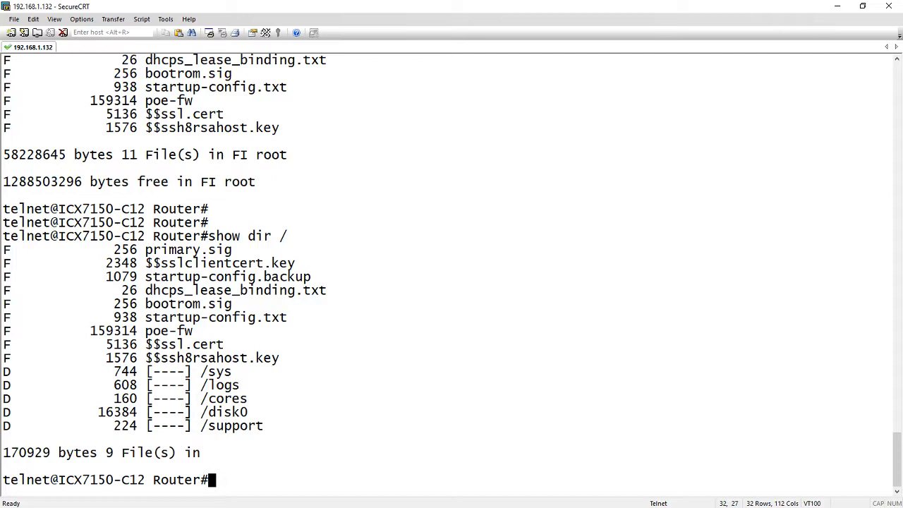
Attempt a first 'copy flash flash files' command at the switch prompt.
{"action": "type", "text": "copy flash"}
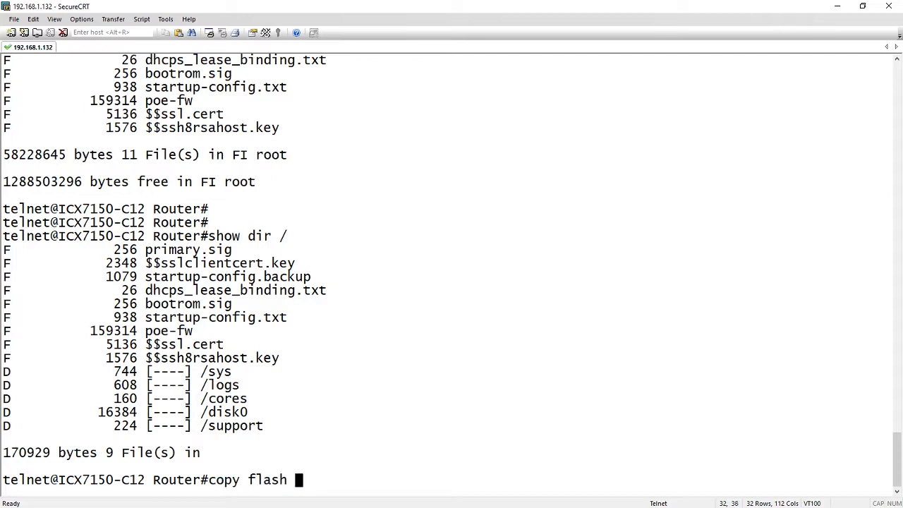
{"action": "type", "text": "flash"}
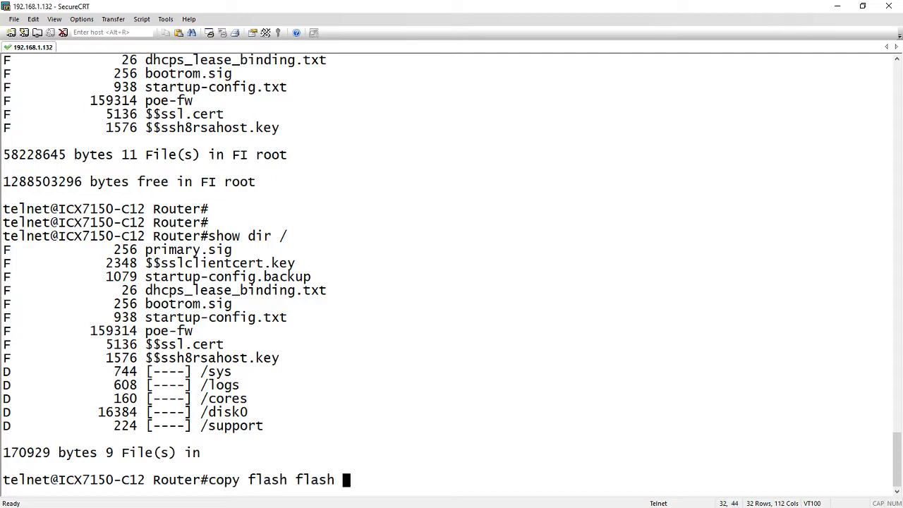
{"action": "type", "text": "files"}
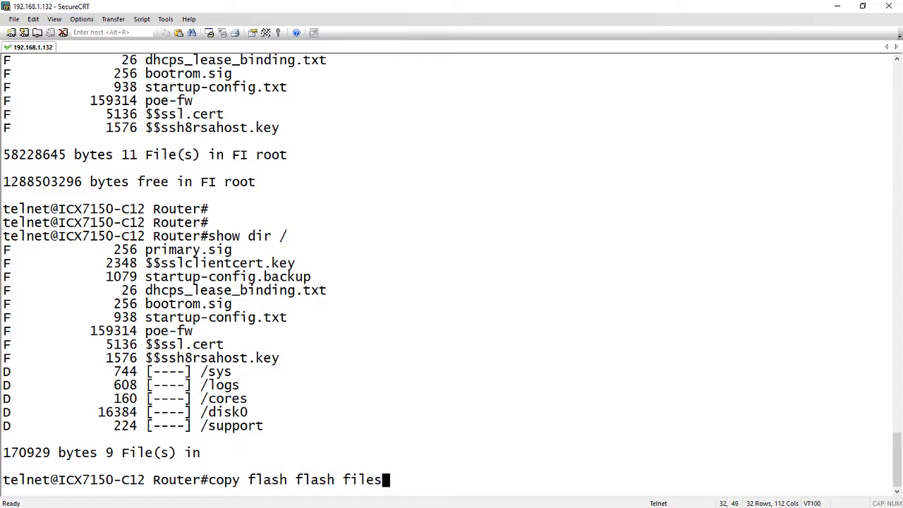
{"action": "key", "text": "Return"}
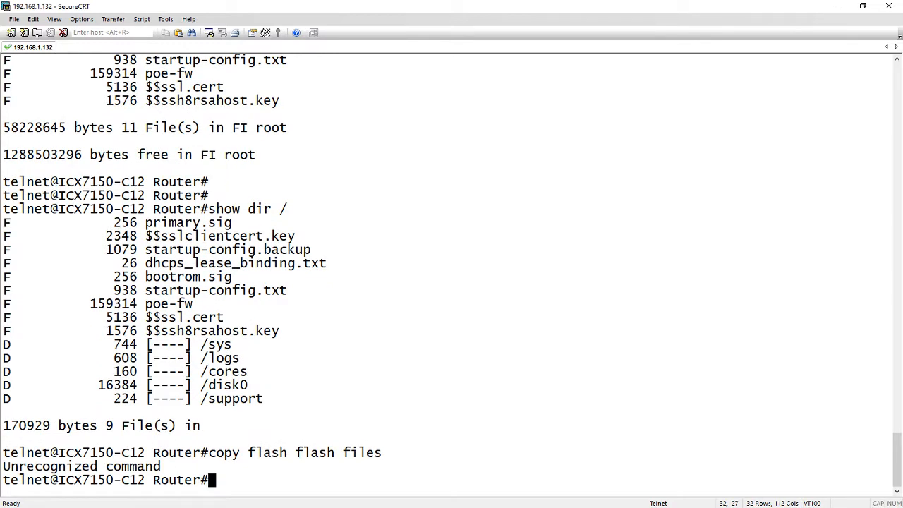
{"action": "type", "text": "show dir"}
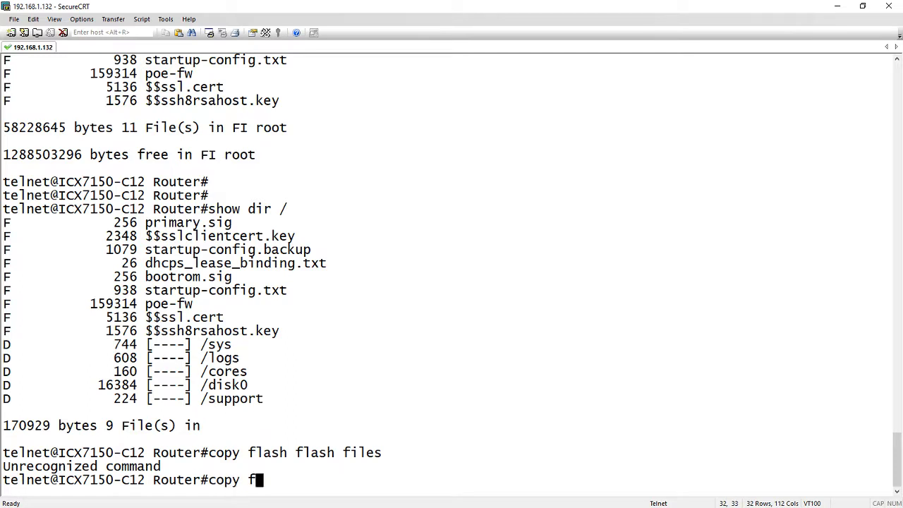
Copy startup-config.txt within flash to a new file backup.txt, confirmed by 'Copy Done.'.
{"action": "type", "text": "lash flash file"}
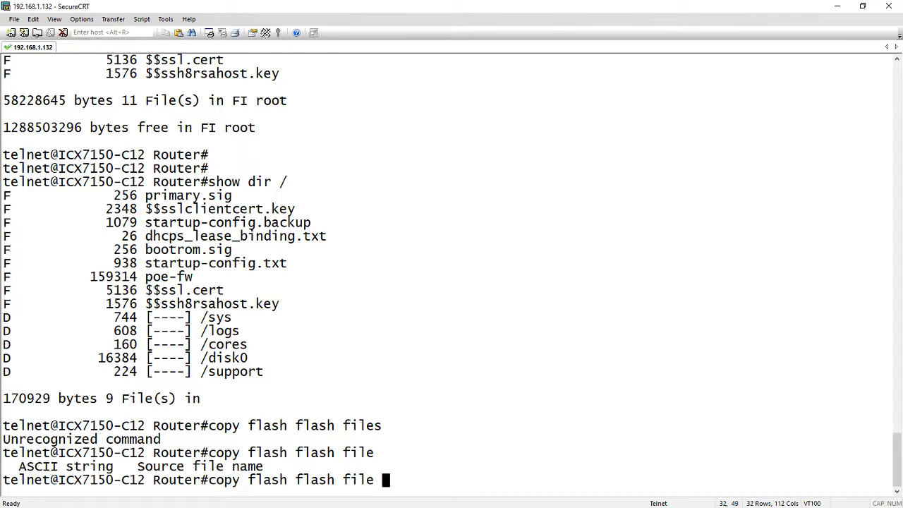
{"action": "type", "text": "st"}
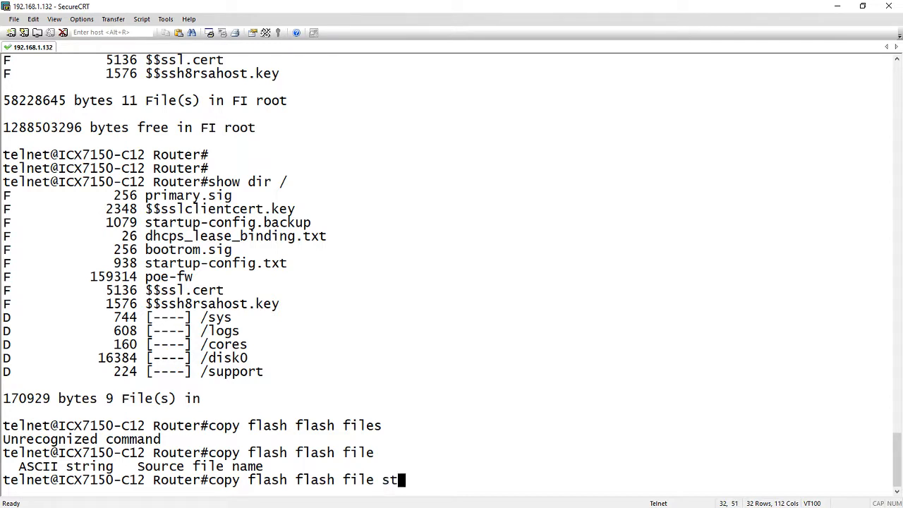
{"action": "type", "text": "artup-config"}
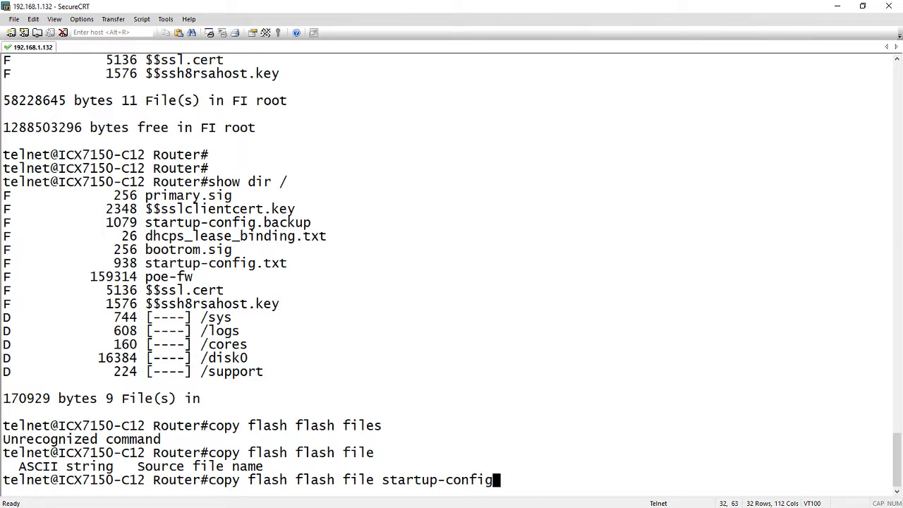
{"action": "type", "text": ".t"}
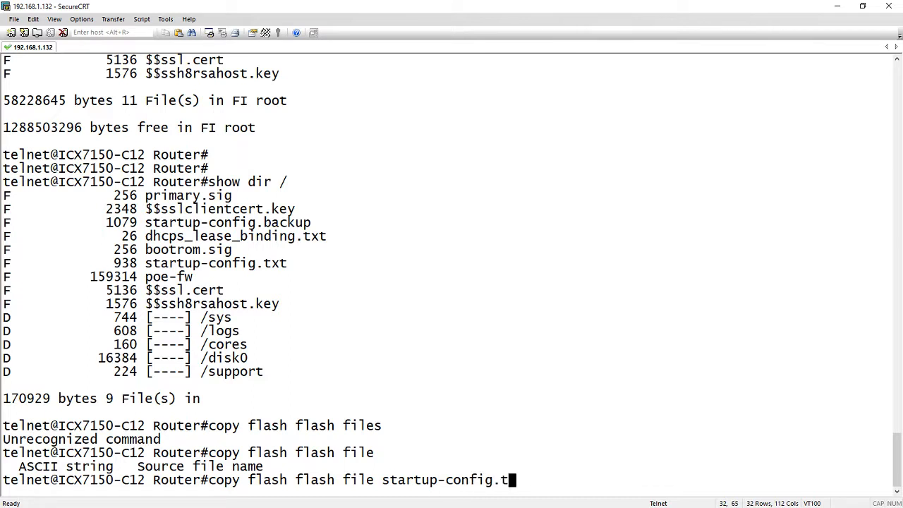
{"action": "type", "text": "xt"}
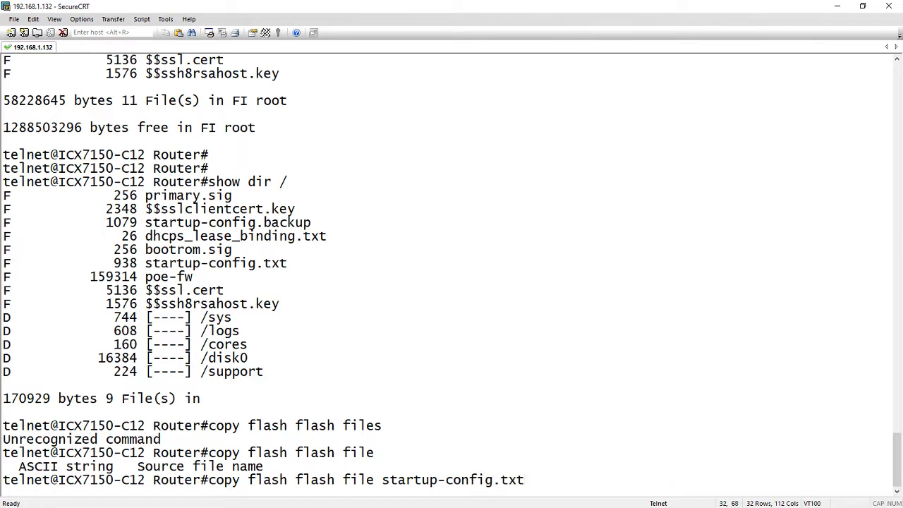
{"action": "type", "text": "backup"}
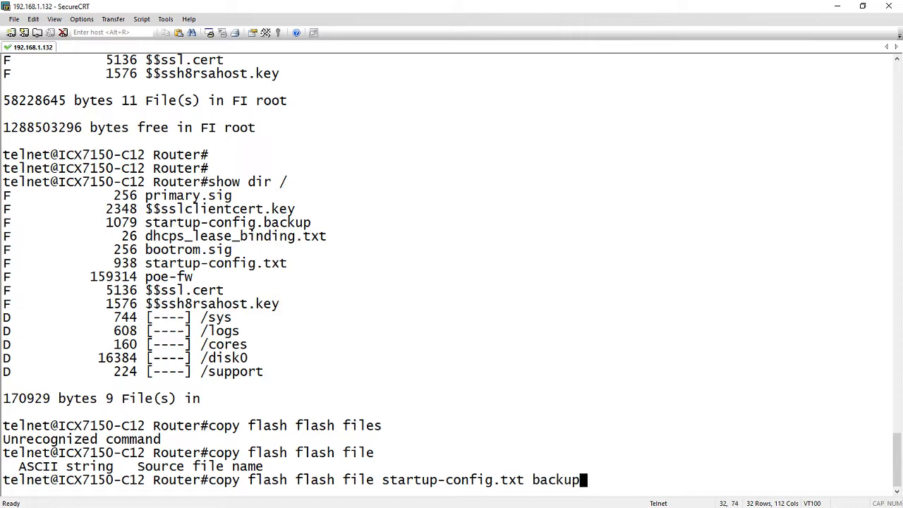
{"action": "key", "text": "Return"}
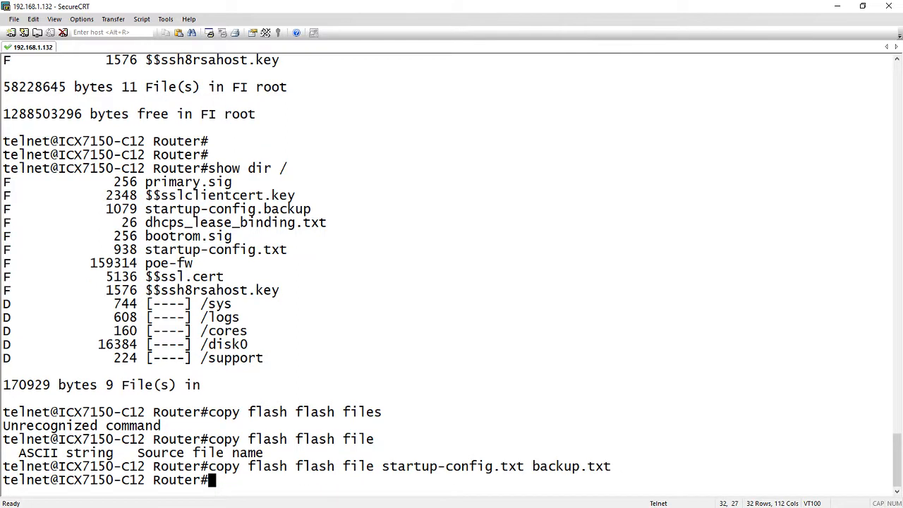
{"action": "type", "text": "."}
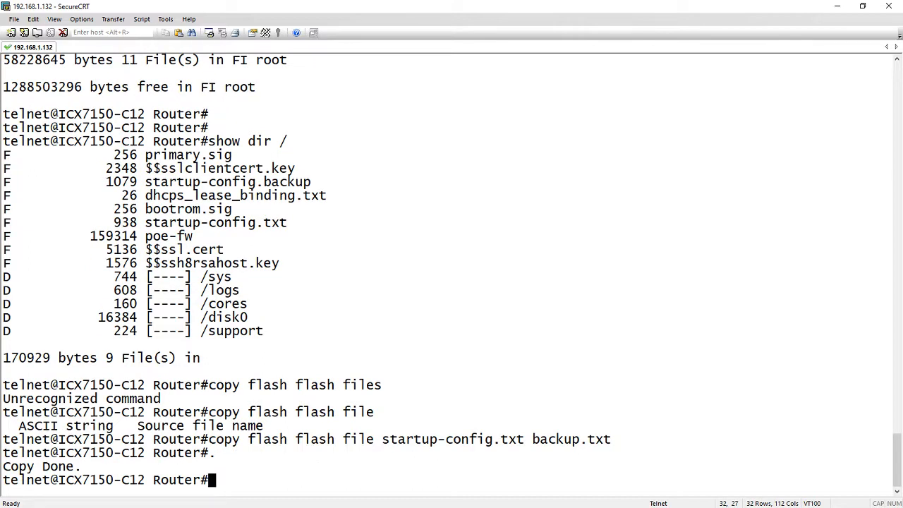
{"action": "type", "text": "show dir"}
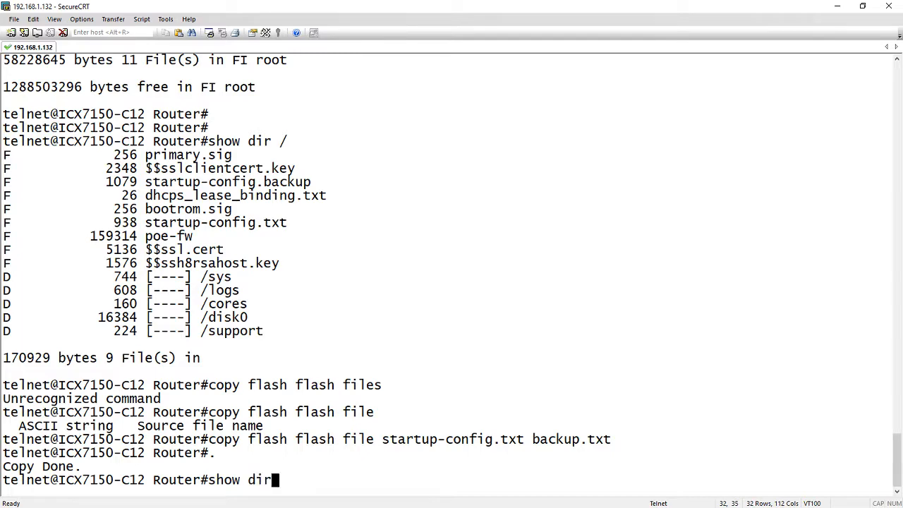
Run 'show dir' to confirm backup.txt (938 bytes) now appears among 12 flash files.
{"action": "key", "text": "Return"}
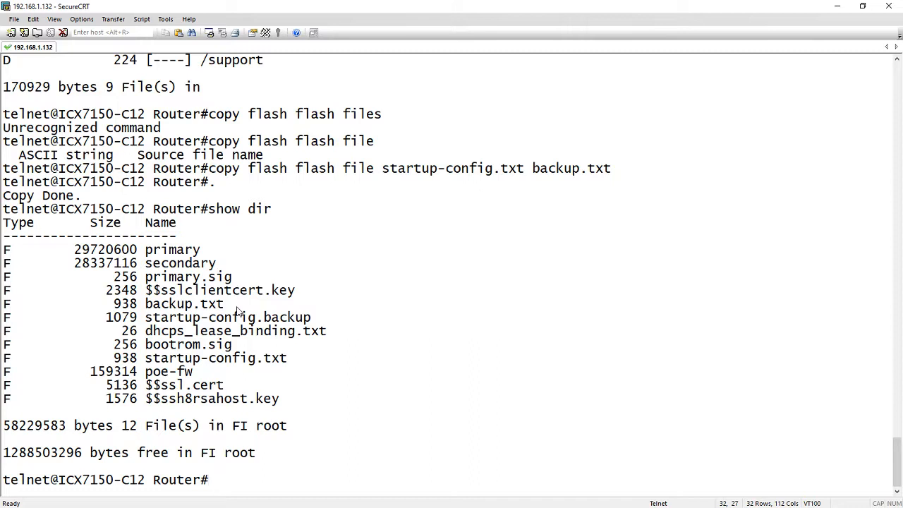
Copy backup.txt back over startup-config.txt in flash, confirmed by 'Copy Done.'.
{"action": "type", "text": "copy flash"}
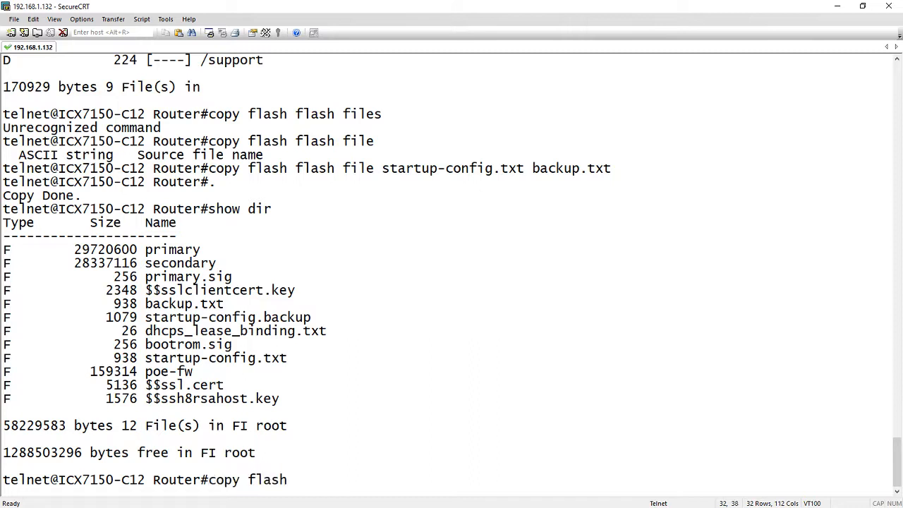
{"action": "type", "text": "flash file"}
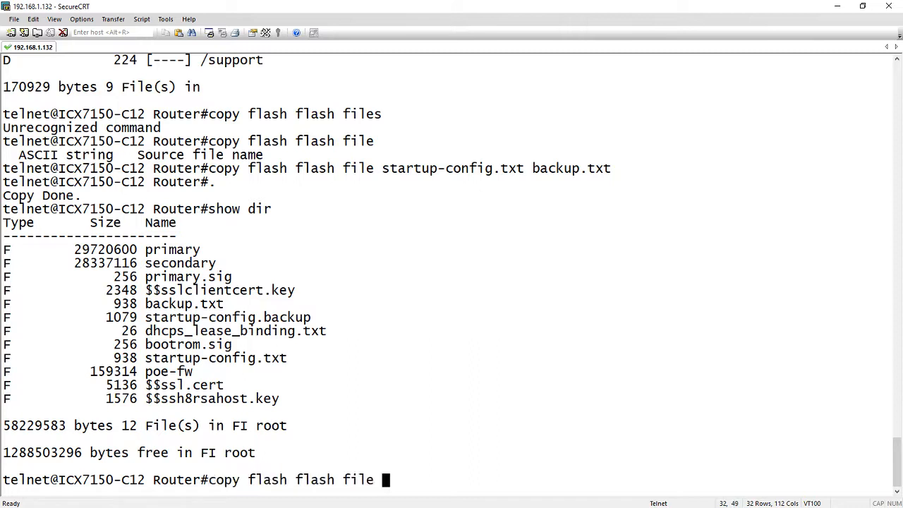
{"action": "type", "text": "backup.txt star"}
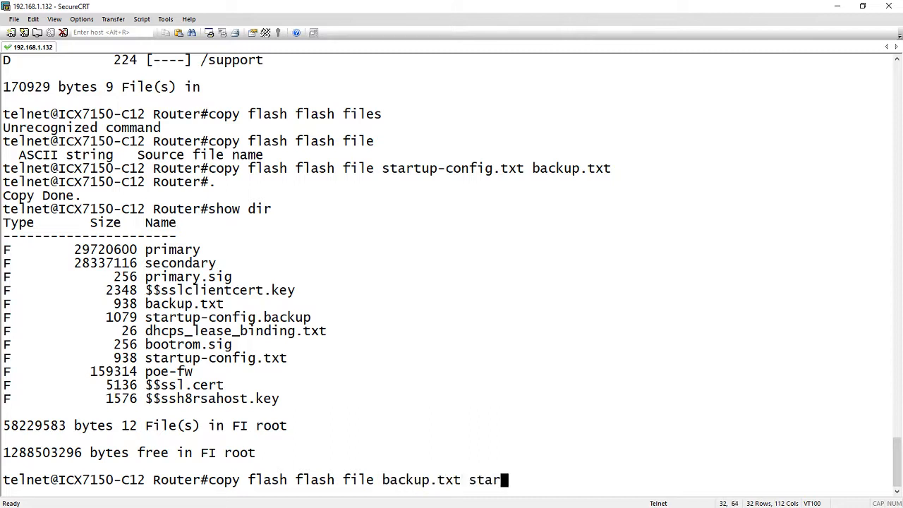
{"action": "type", "text": "tup-config"}
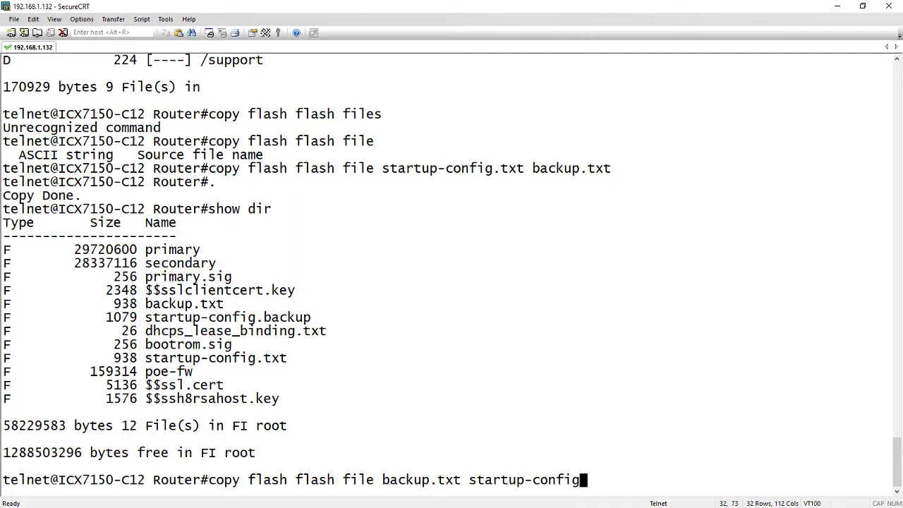
{"action": "type", "text": "tx"}
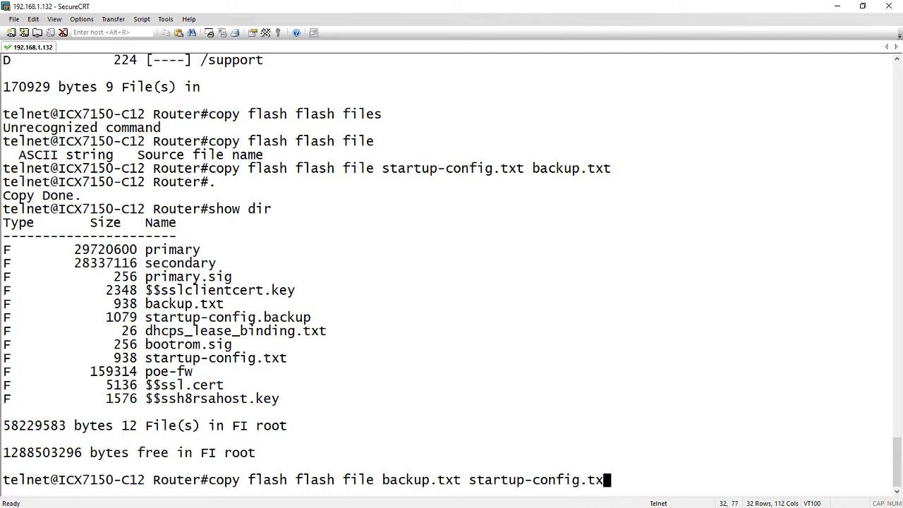
{"action": "key", "text": "Return"}
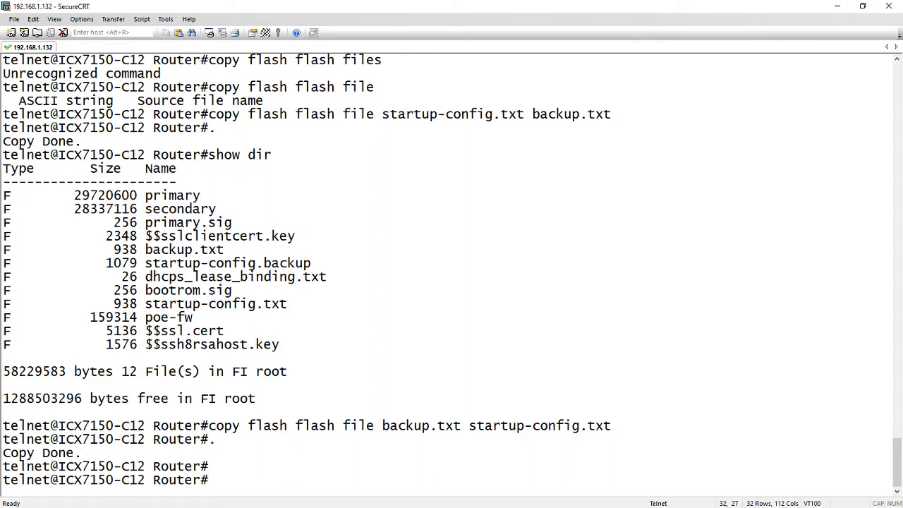
Delete backup.txt from flash with 'dm flash delete backup.txt'.
{"action": "type", "text": "dm"}
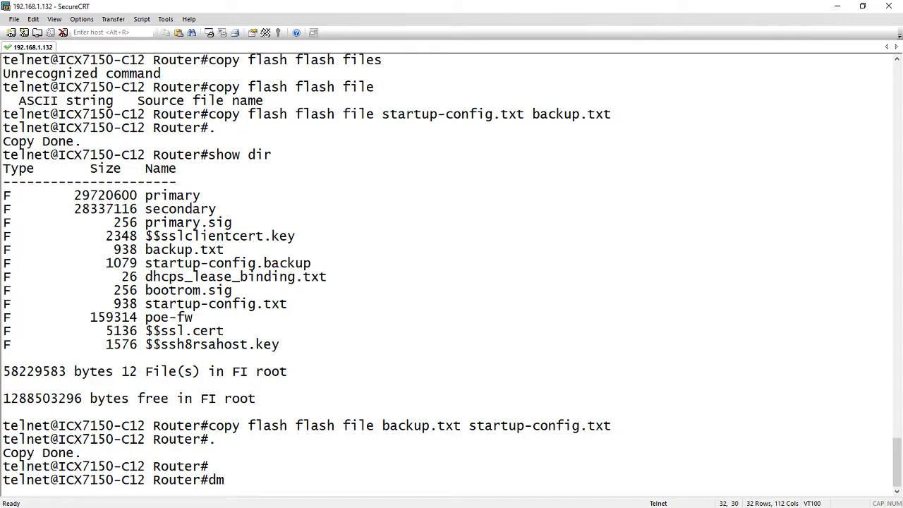
{"action": "type", "text": "flash"}
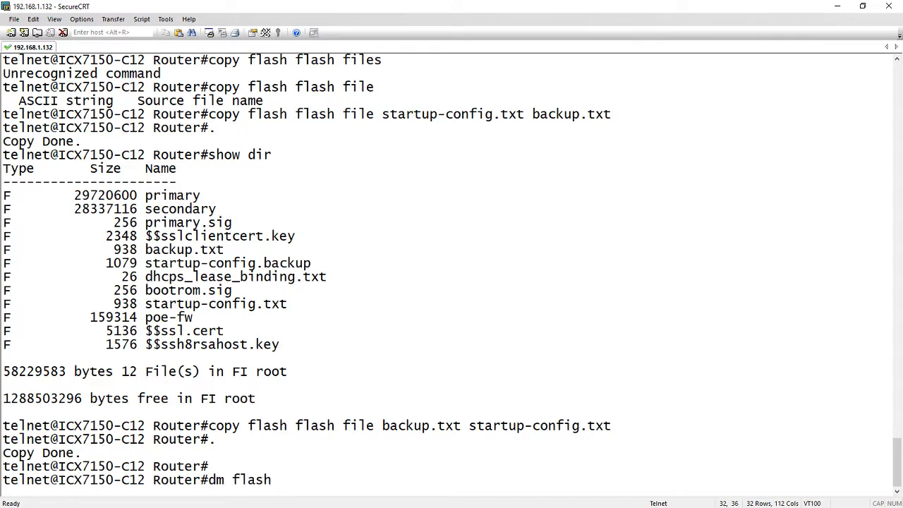
{"action": "type", "text": "de"}
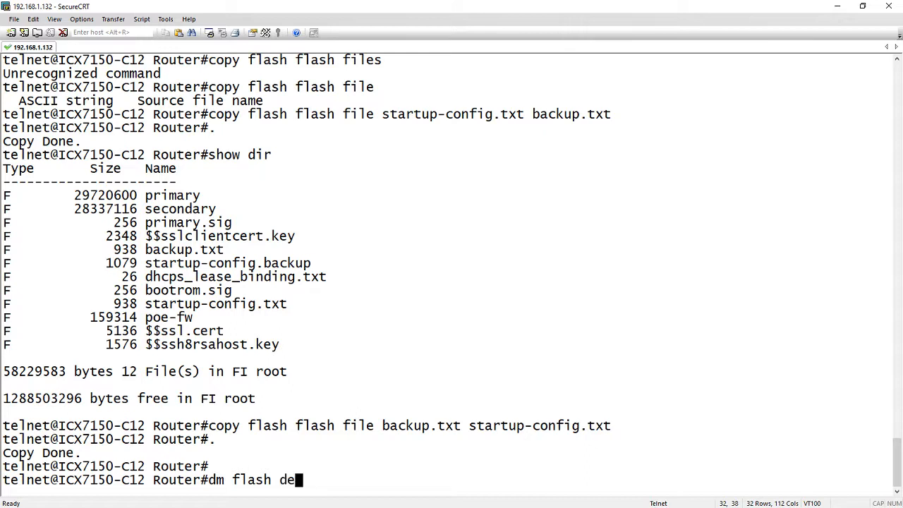
{"action": "type", "text": "lete"}
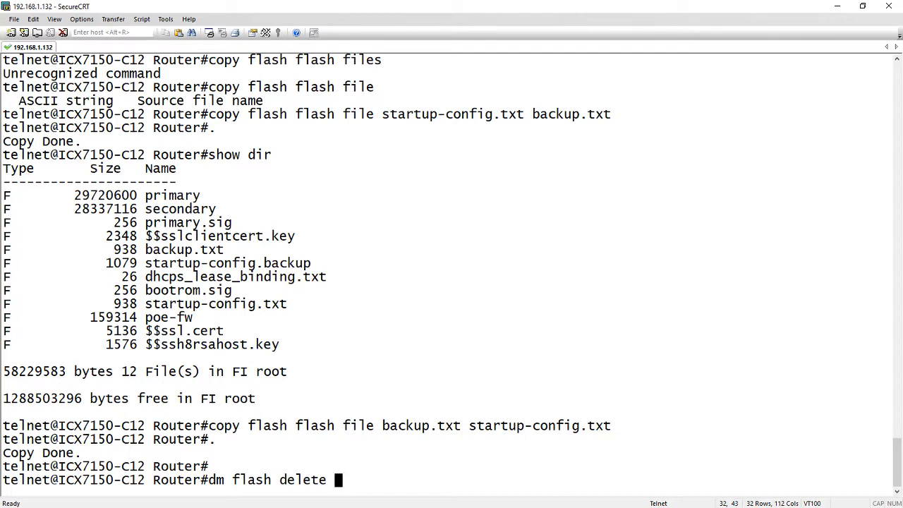
{"action": "type", "text": "backup"}
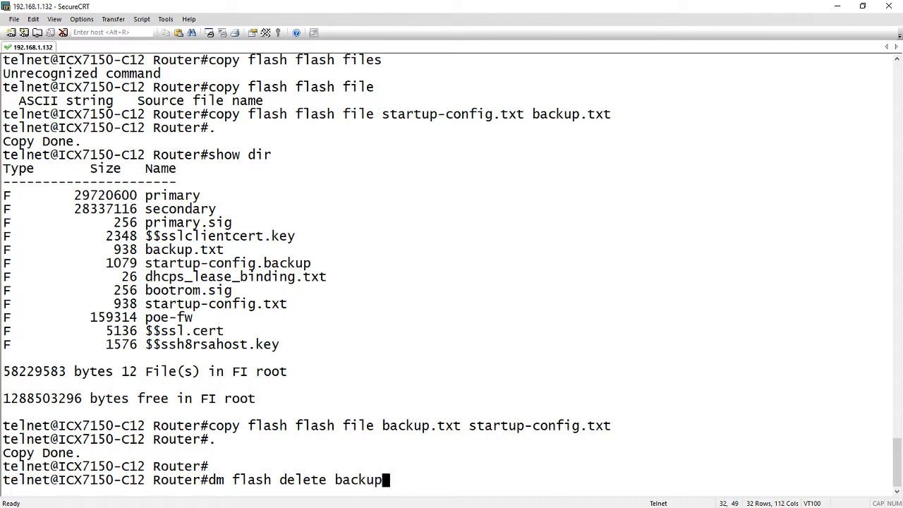
{"action": "key", "text": "Return"}
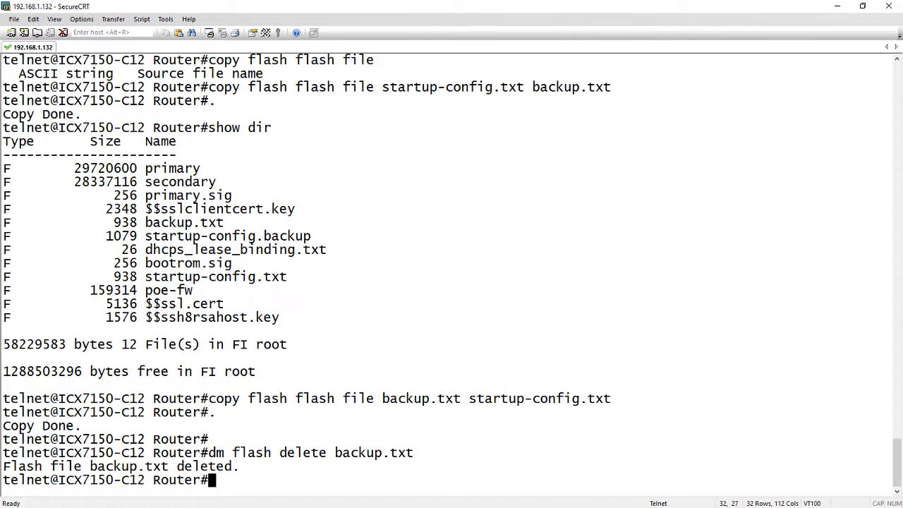
Attempt 'dm flash delete ./log/backup.txt', which returns 'File does not exist'.
{"action": "type", "text": "d"}
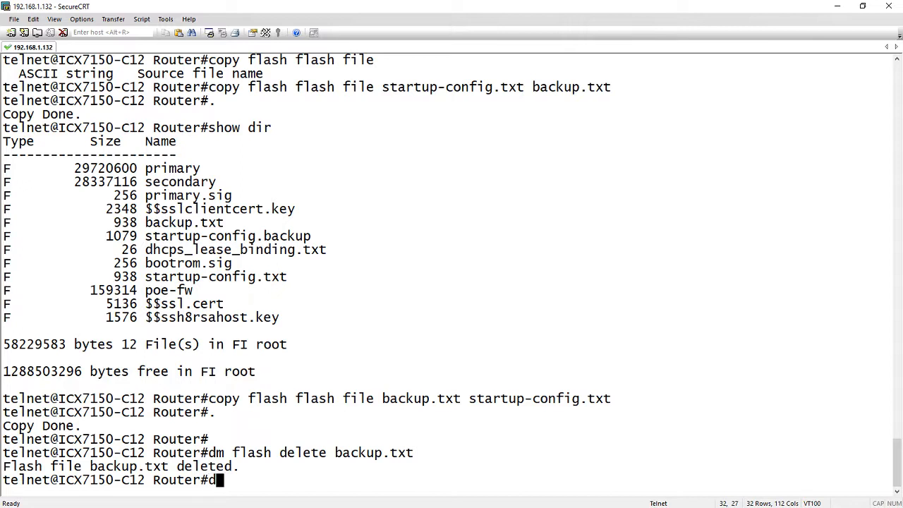
{"action": "type", "text": "m flash del"}
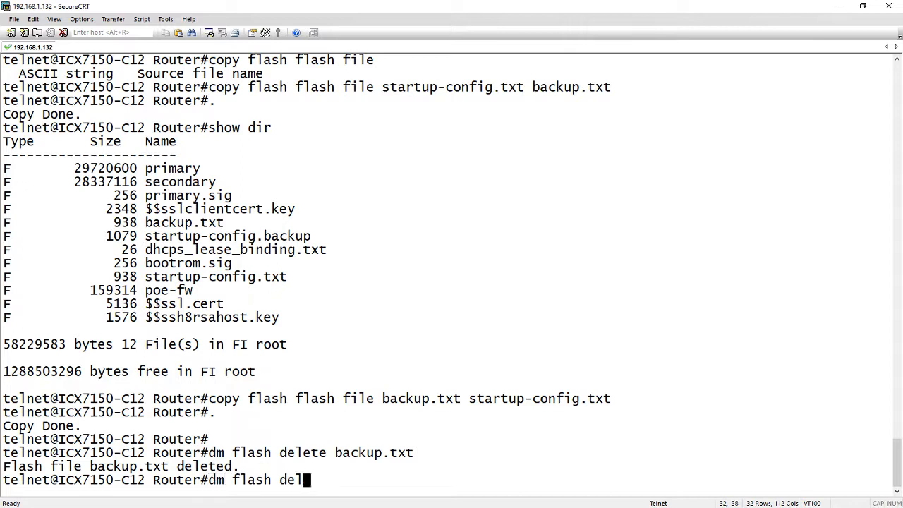
{"action": "type", "text": "ete"}
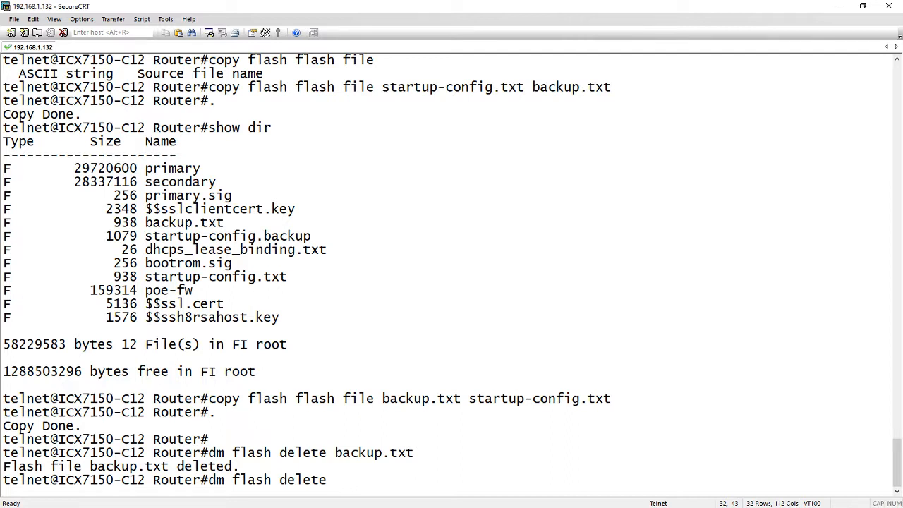
{"action": "type", "text": "./log"}
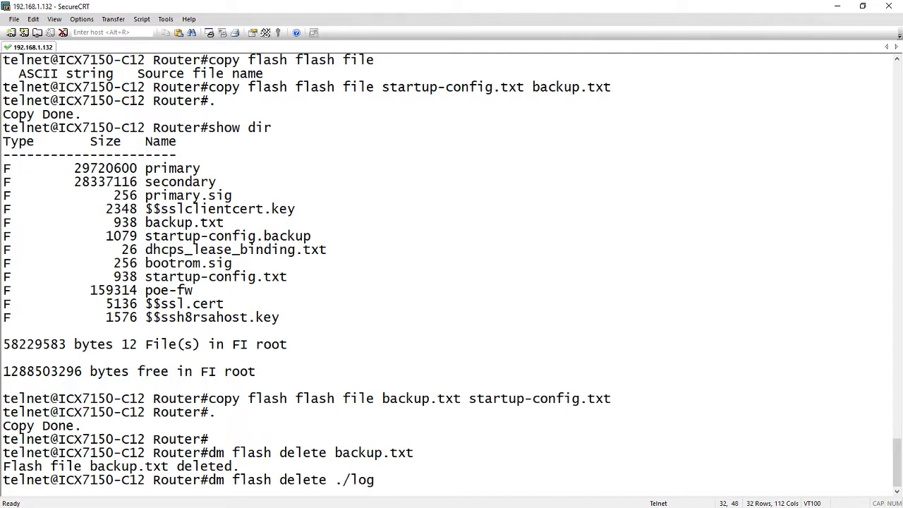
{"action": "type", "text": "/backu"}
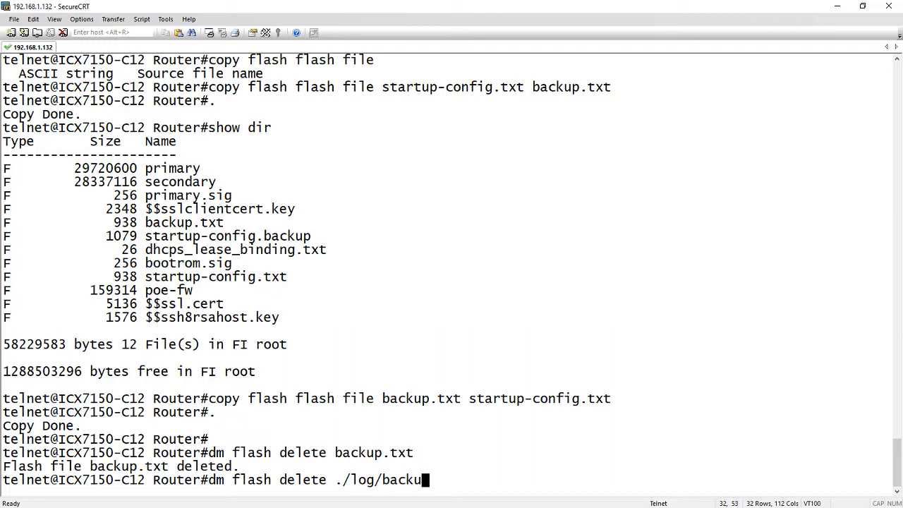
{"action": "key", "text": "Return"}
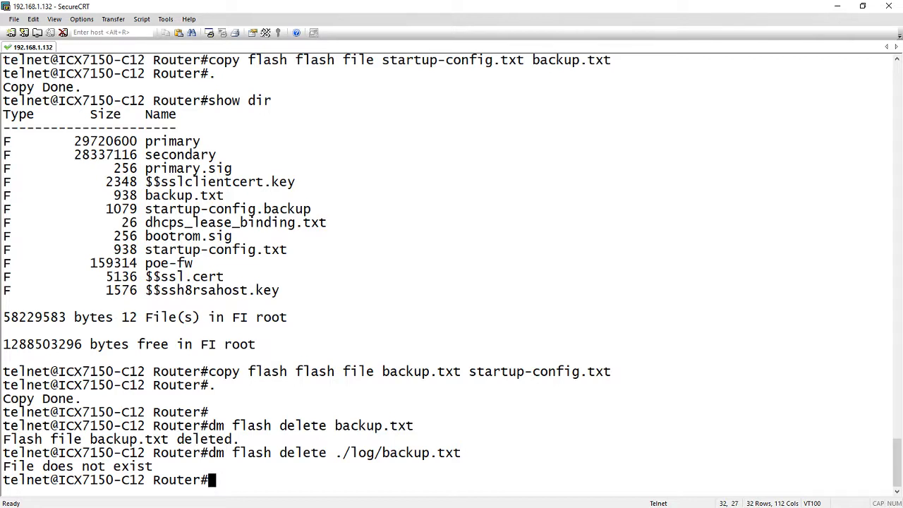
{"action": "mouse_move", "coordinate": [378, 463]}
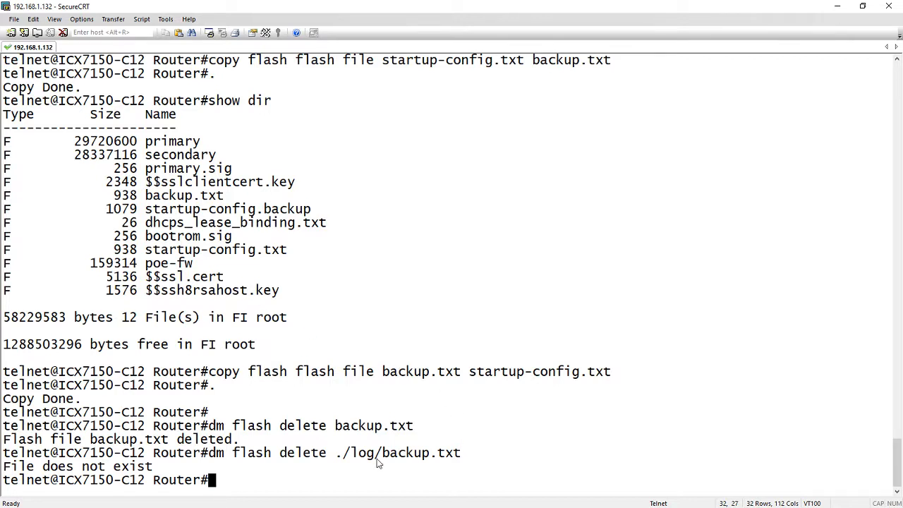
{"action": "mouse_move", "coordinate": [339, 460]}
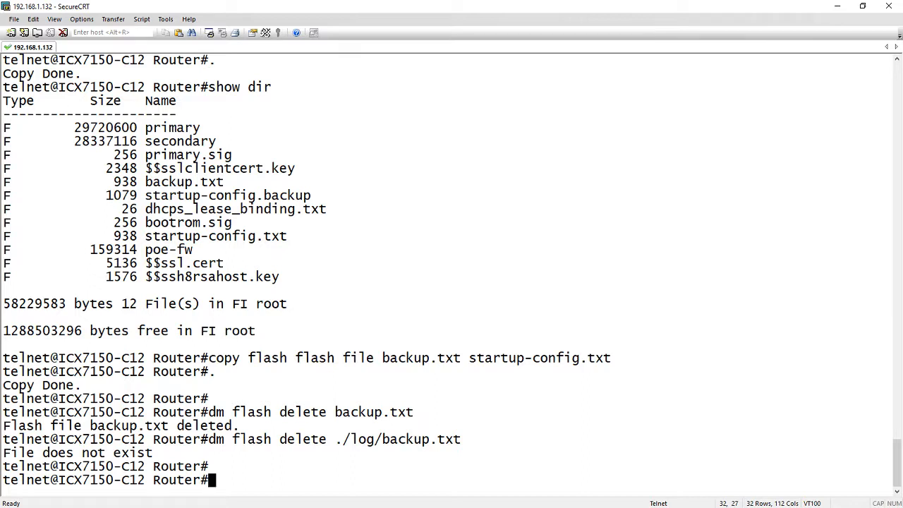
In config mode, begin defining alias bkup mapped to a flash-to-flash copy command.
{"action": "type", "text": "al"}
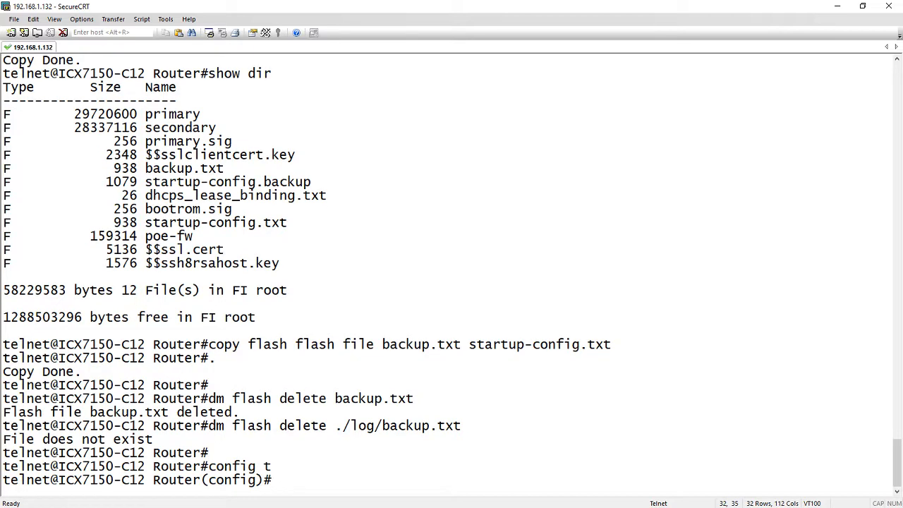
{"action": "type", "text": "alias"}
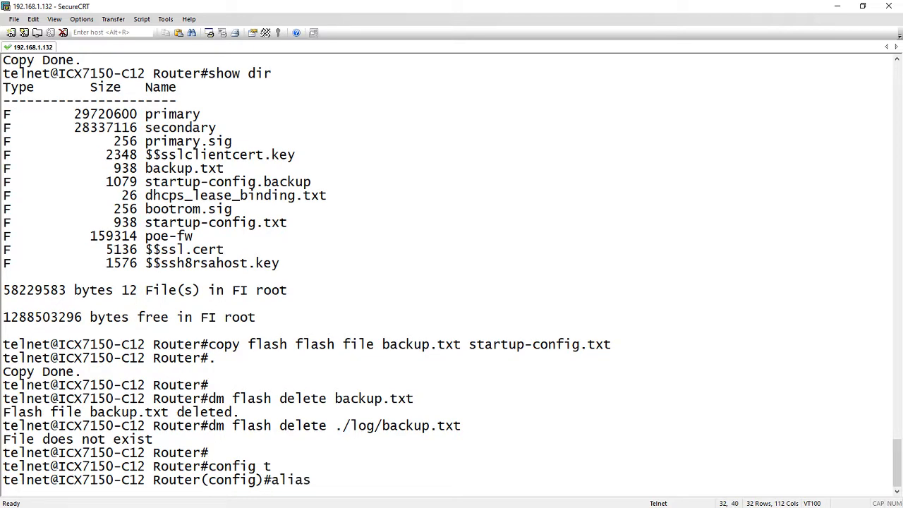
{"action": "type", "text": "-"}
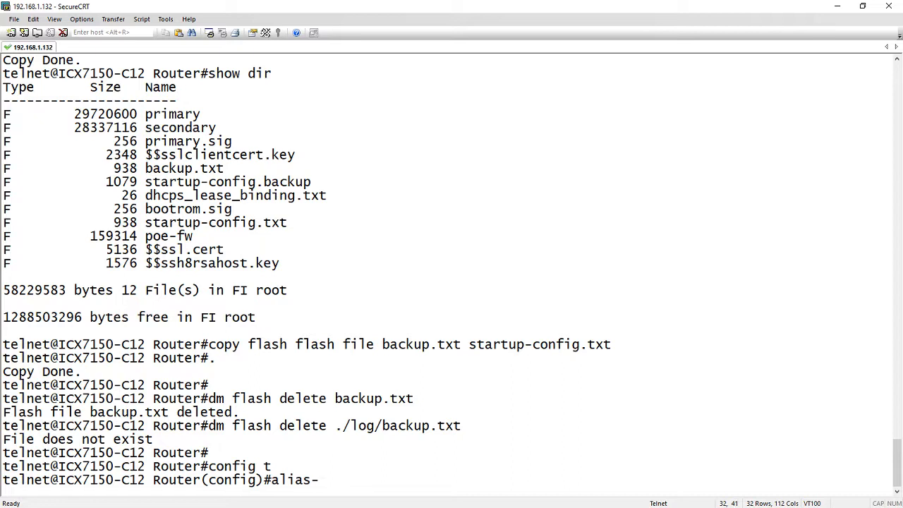
{"action": "key", "text": "Backspace"}
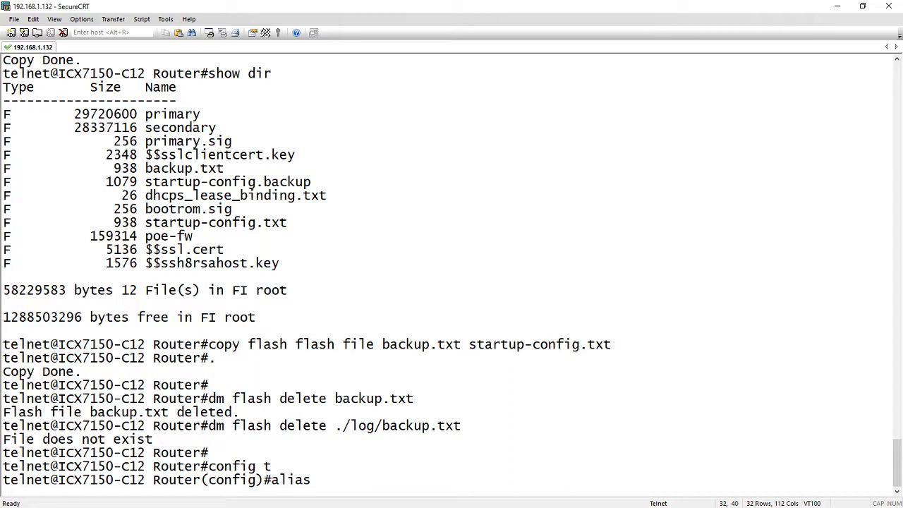
{"action": "type", "text": "=copy"}
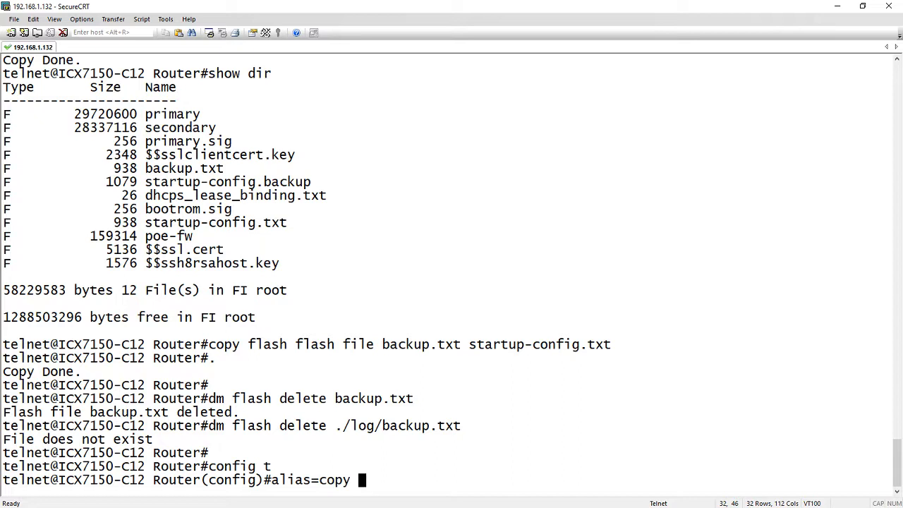
{"action": "type", "text": "flash"}
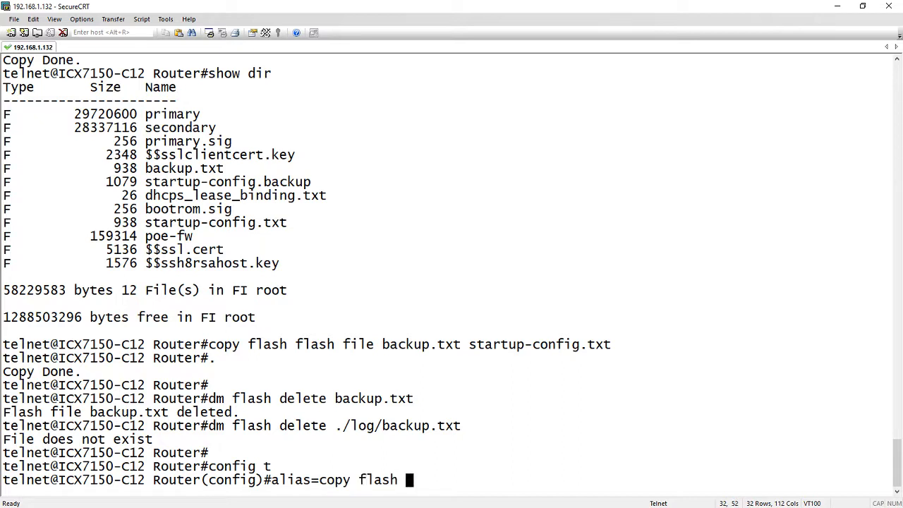
{"action": "type", "text": "flash file"}
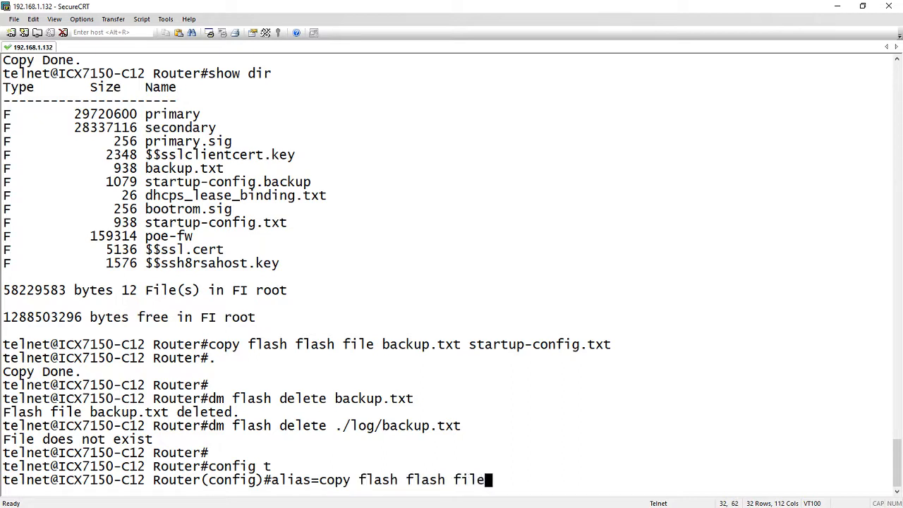
Complete the bkup alias as 'copy flash flash file startup-config.txt backup.txt' and exit config mode.
{"action": "type", "text": "st"}
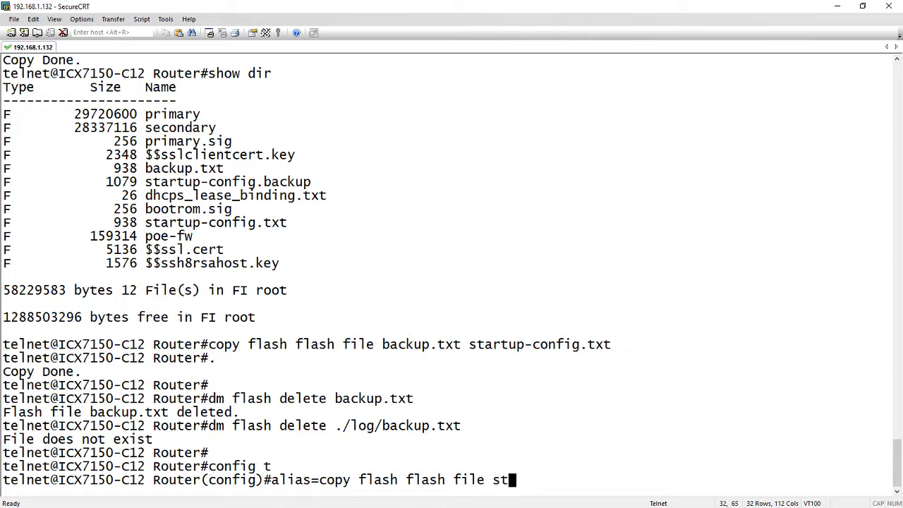
{"action": "type", "text": "artup-config"}
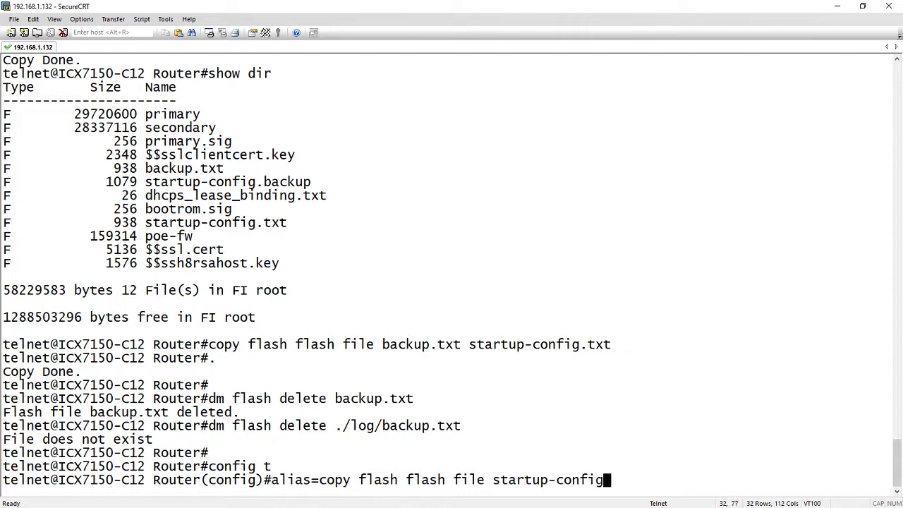
{"action": "type", "text": ".txt"}
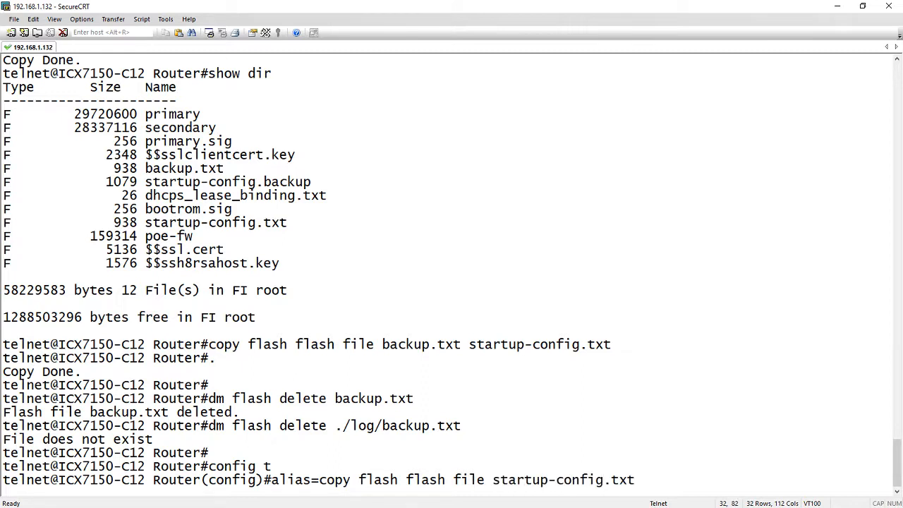
{"action": "type", "text": "backup"}
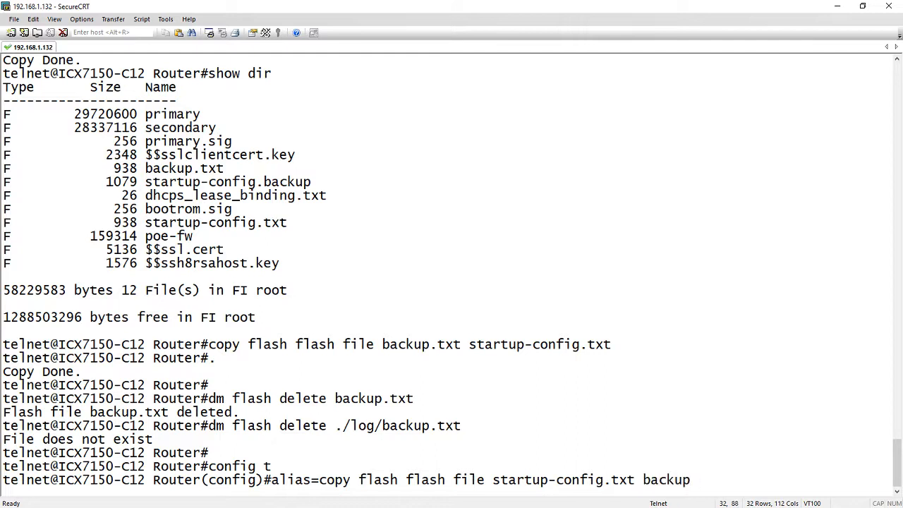
{"action": "type", "text": "."}
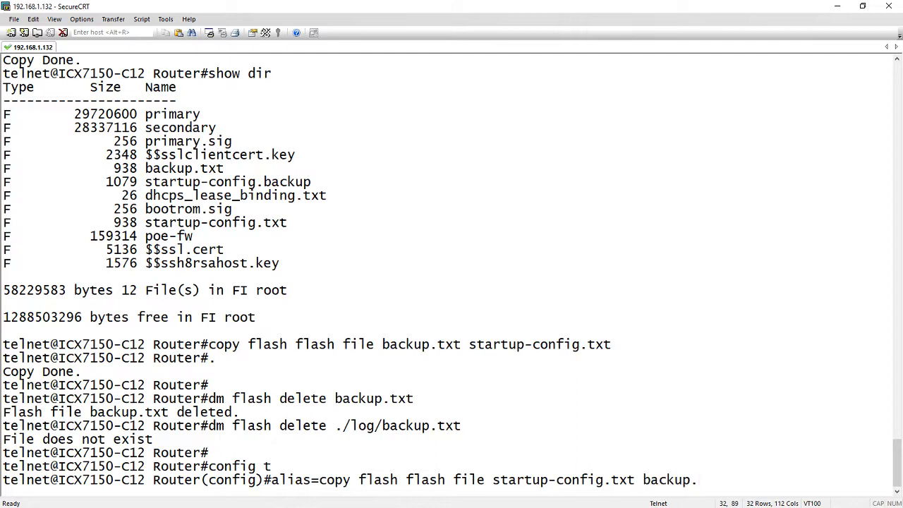
{"action": "type", "text": "txt"}
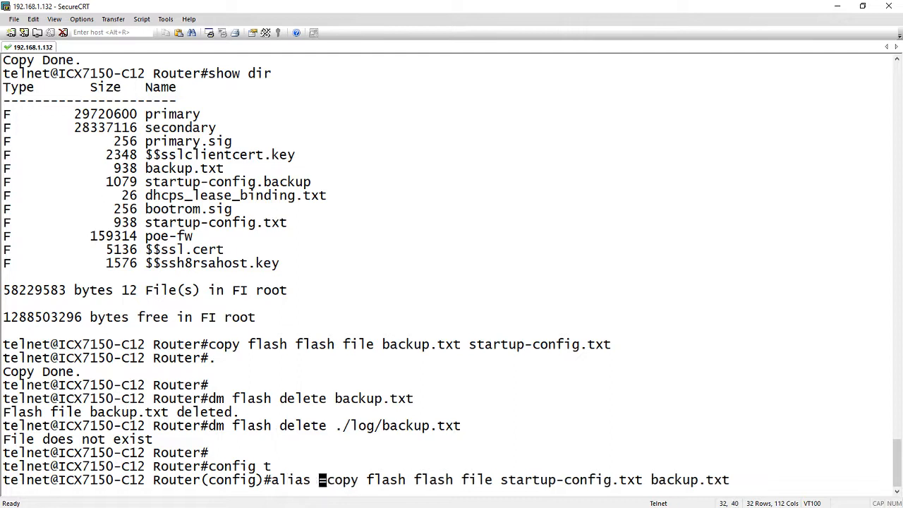
{"action": "type", "text": "bkup"}
{"action": "type", "text": "exit"}
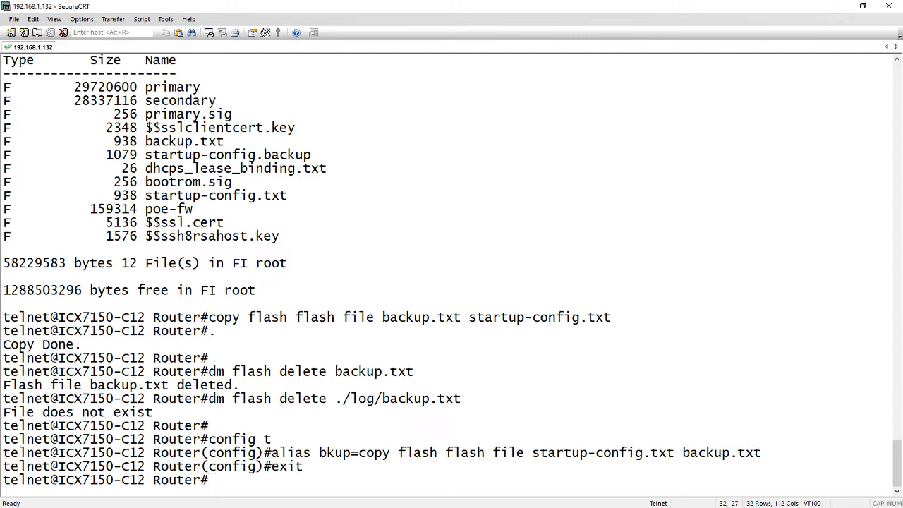
Run the bkup alias to copy the startup config into backup.txt.
{"action": "type", "text": "bkup"}
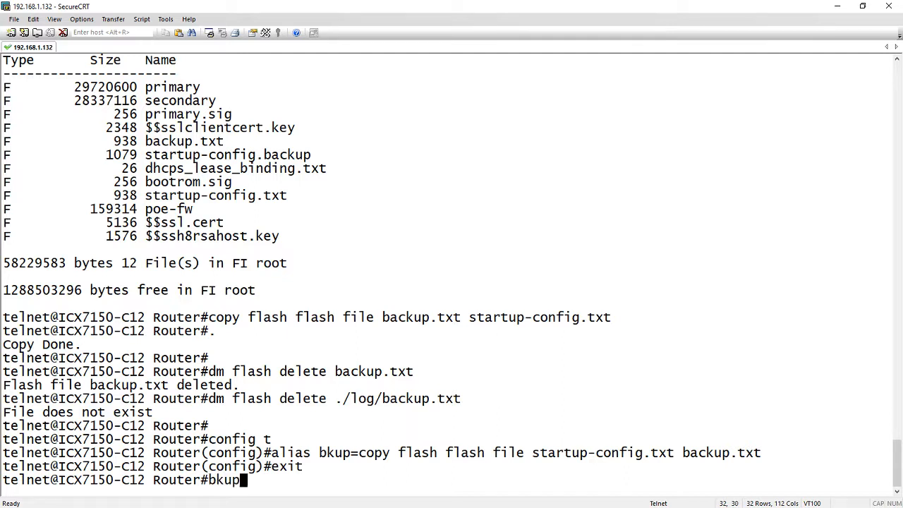
{"action": "key", "text": "Return"}
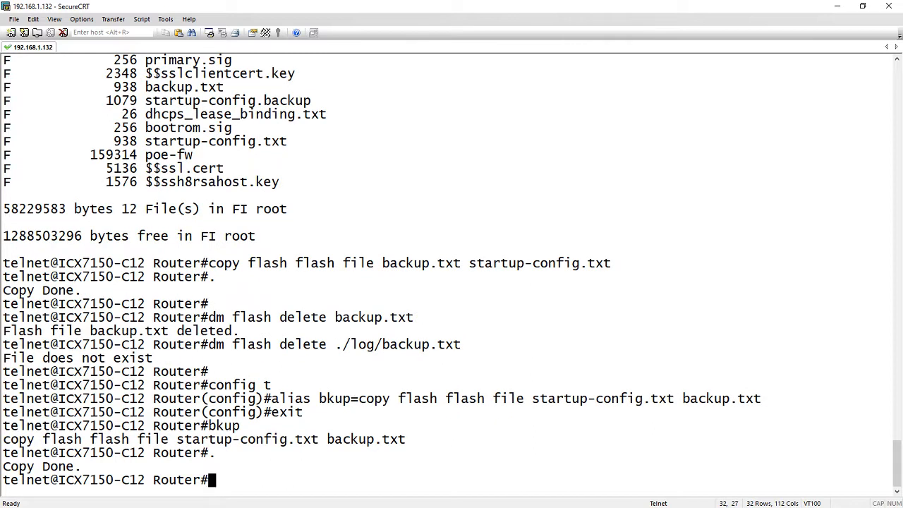
List the flash files showing backup.txt (938 bytes), then run bkup once more.
{"action": "type", "text": "show dir"}
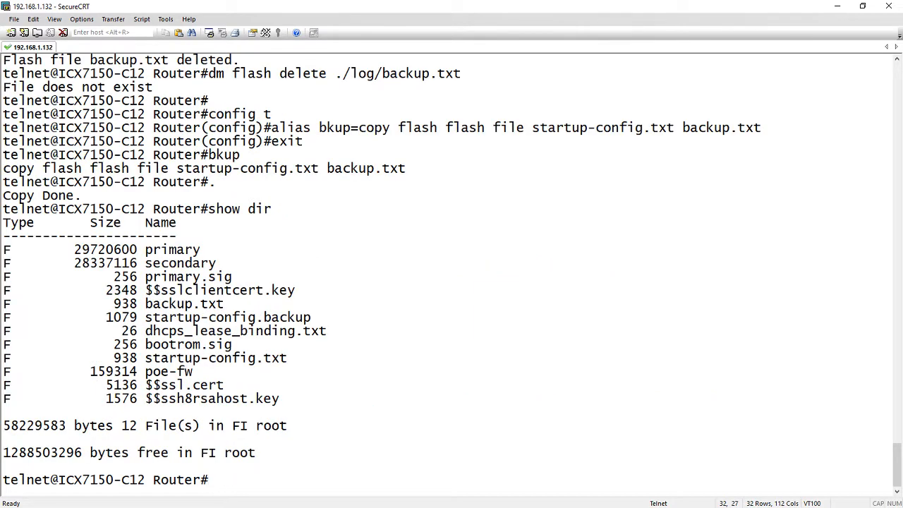
{"action": "type", "text": "show d"}
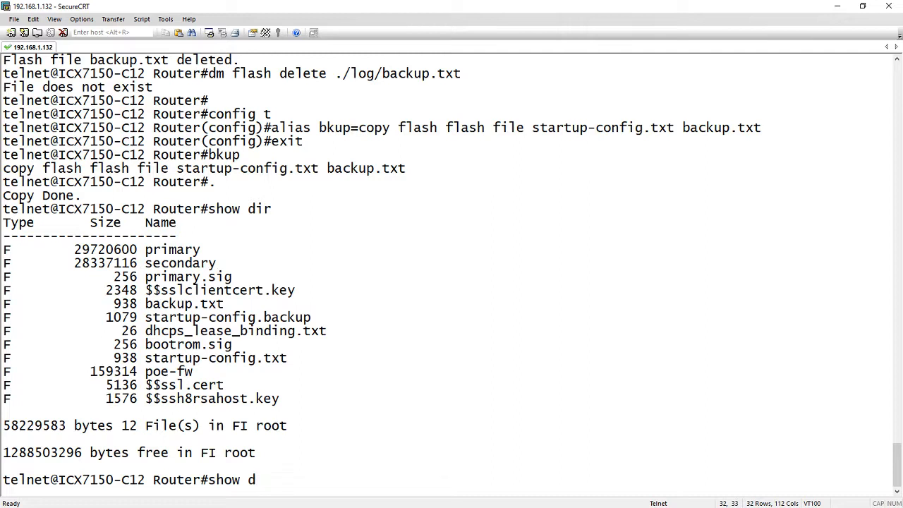
{"action": "type", "text": "bku"}
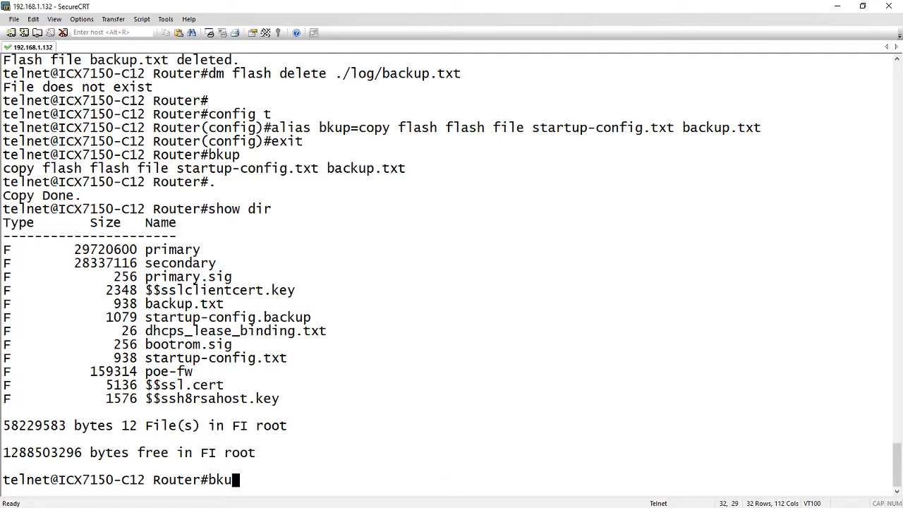
{"action": "key", "text": "Return"}
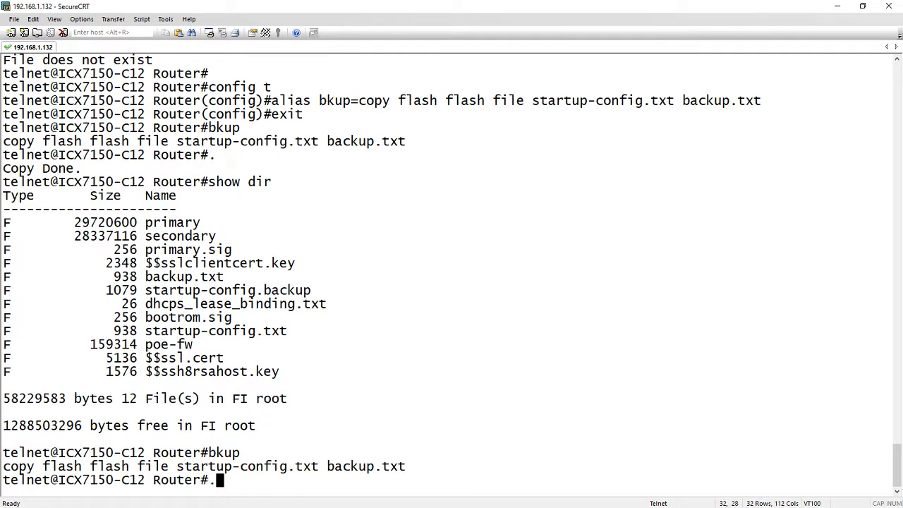